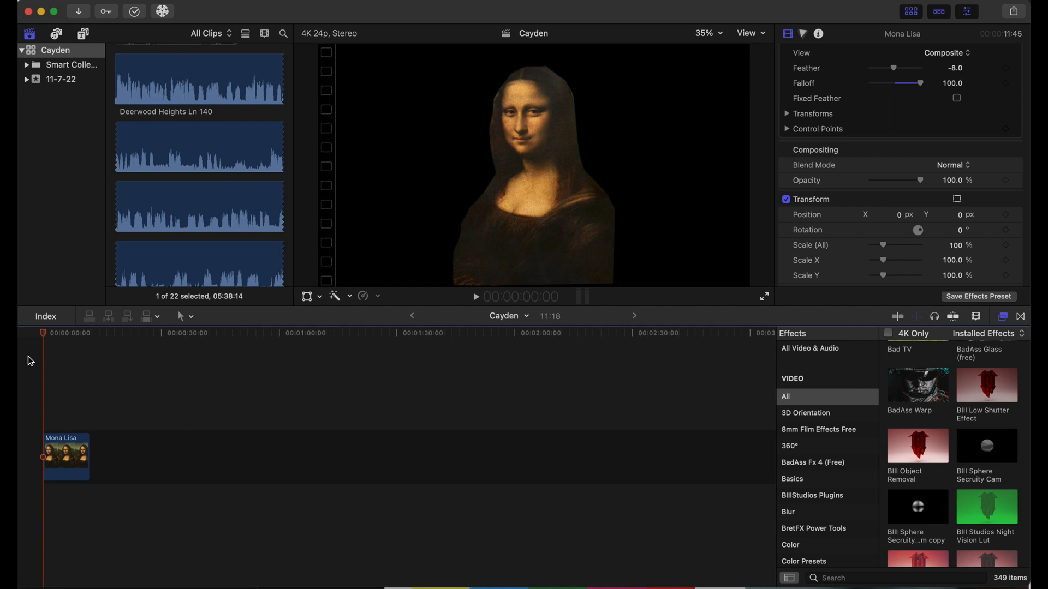
mouse_move(62, 445)
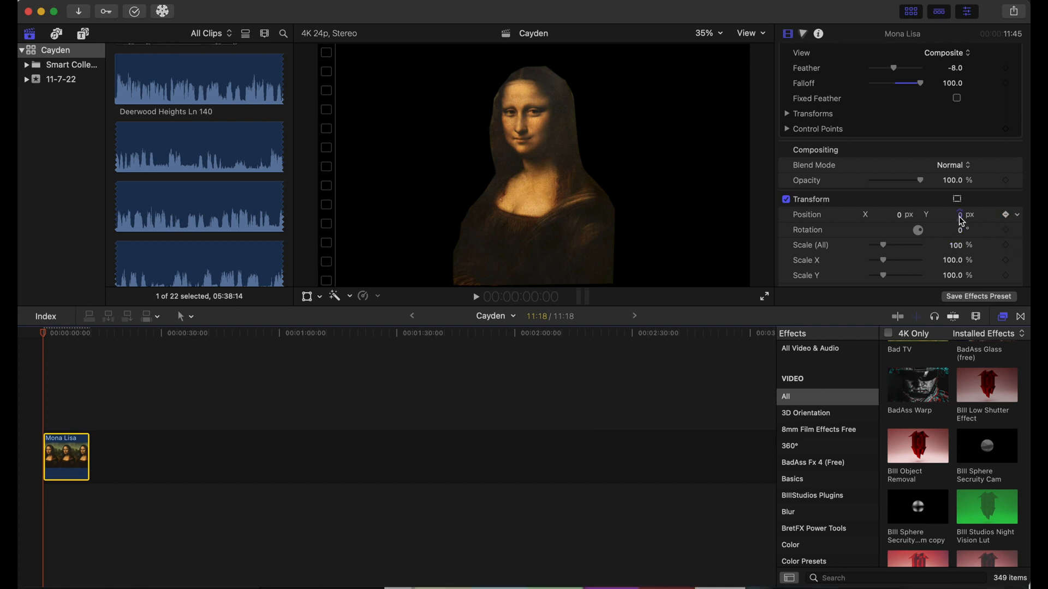
Keyframe the Mona Lisa's Position Y at 2236 px at clip start, pushing her off-screen
drag(950, 215, 951, 221)
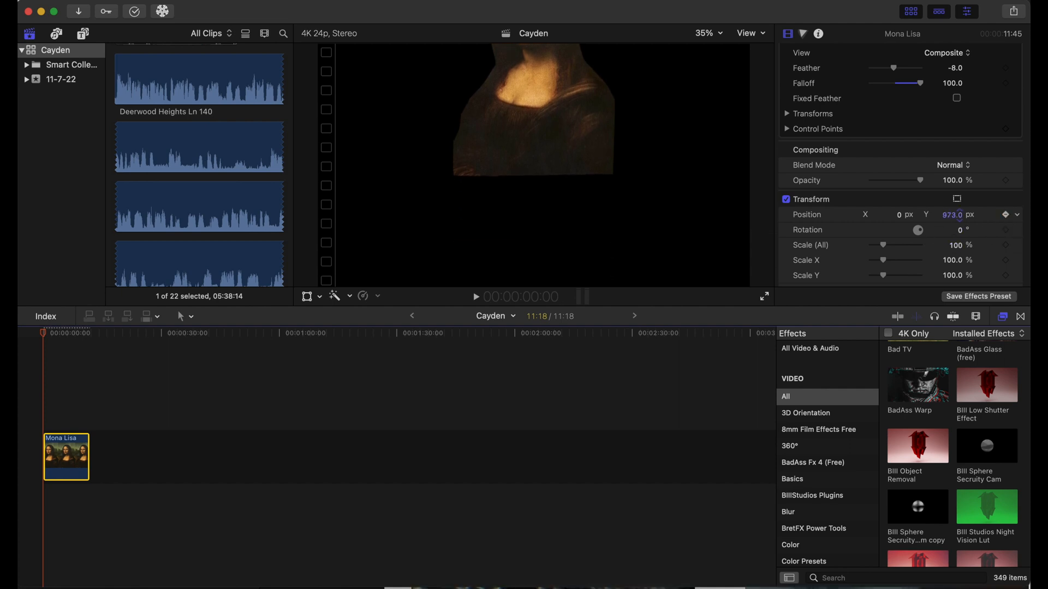
text(2236.0)
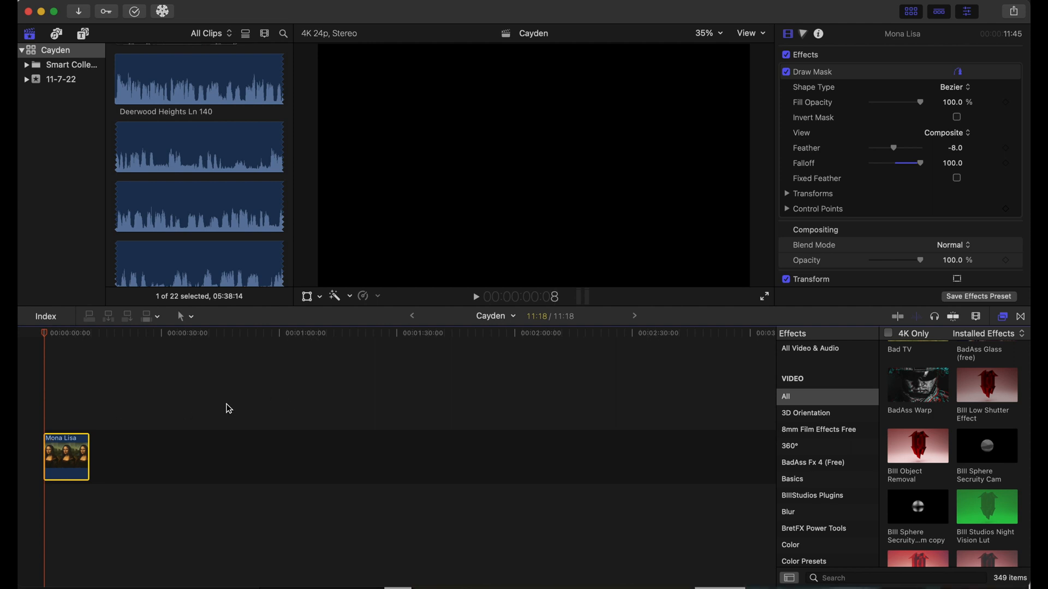
mouse_move(922, 259)
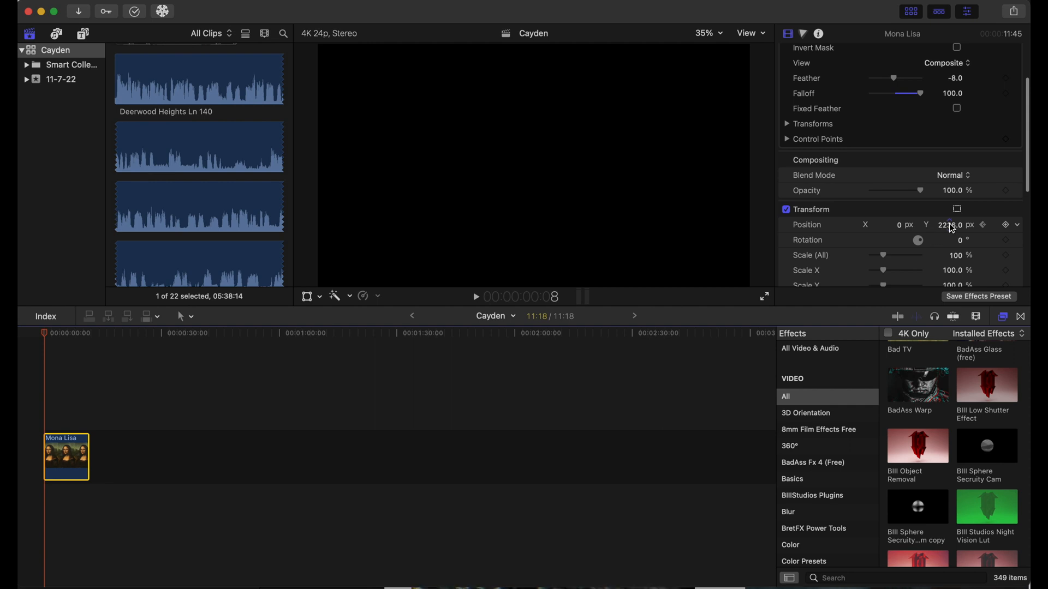
click(949, 225)
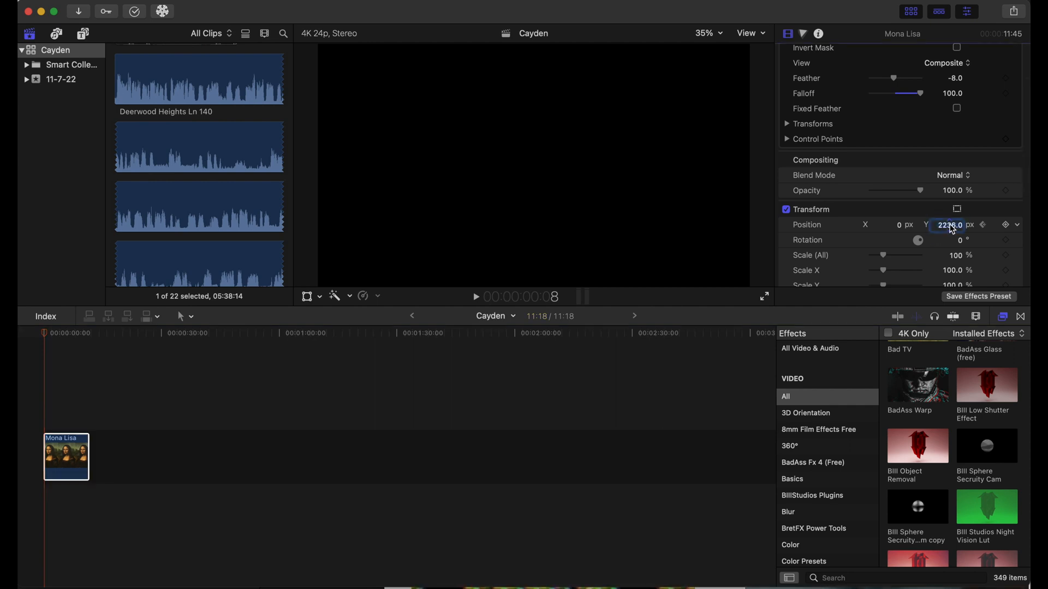
text(0)
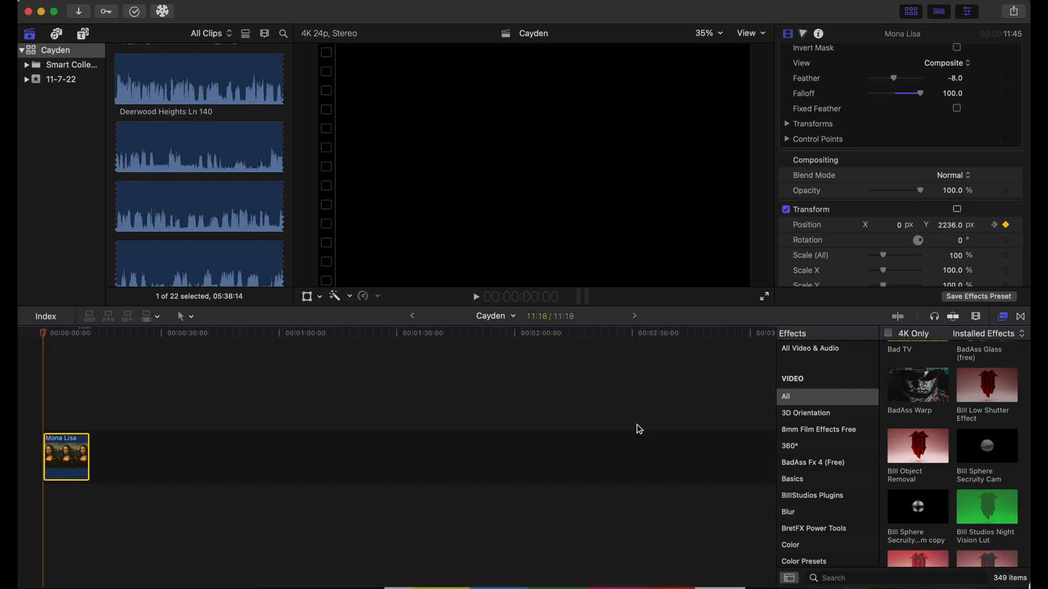
mouse_move(815, 510)
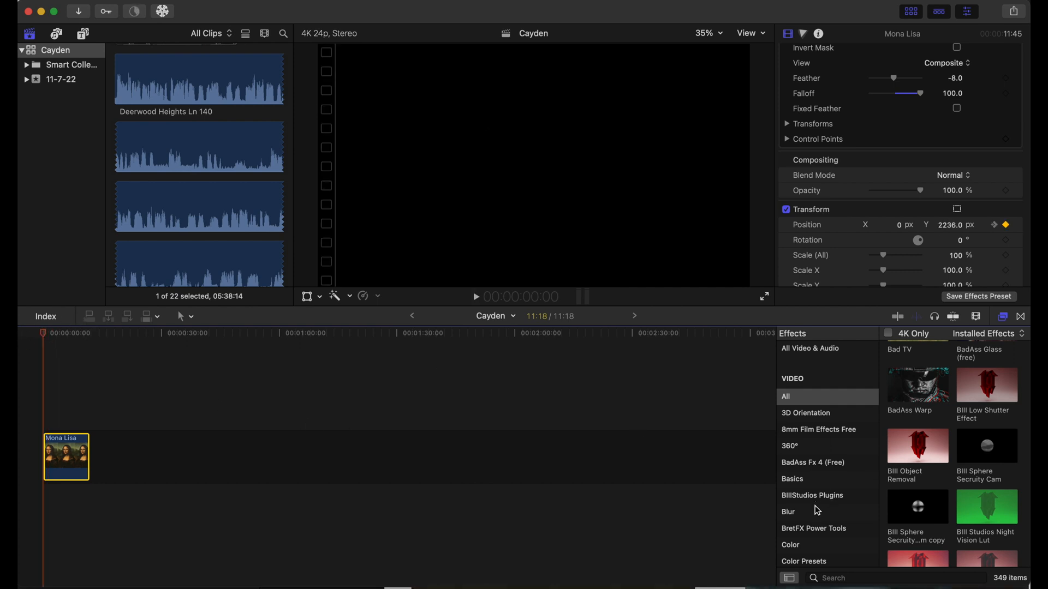
Add a Directional blur to the Mona Lisa and keyframe its Amount at 67
click(789, 511)
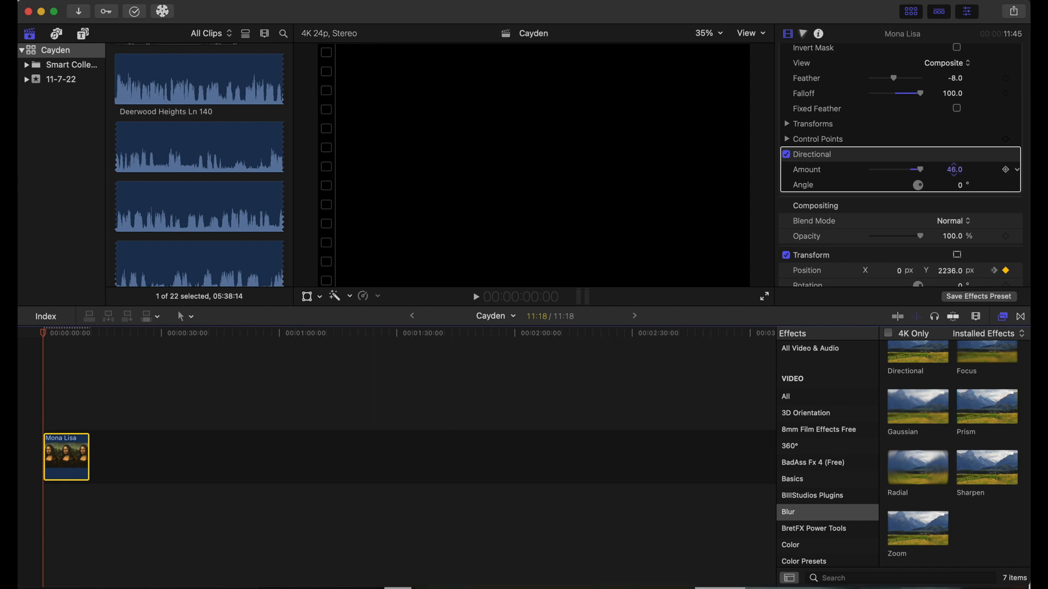
drag(918, 169, 932, 170)
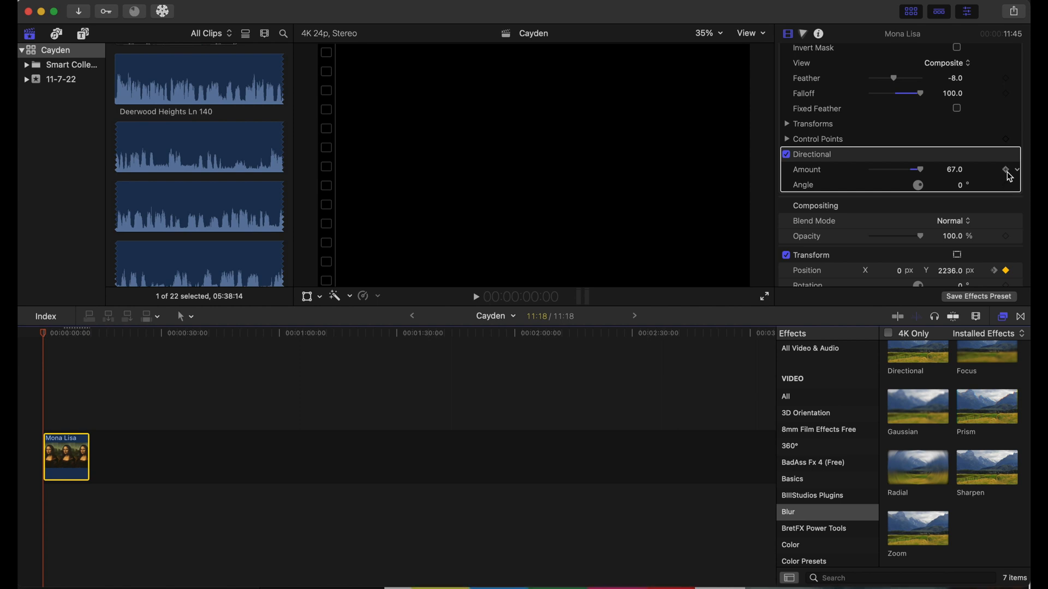
click(1005, 170)
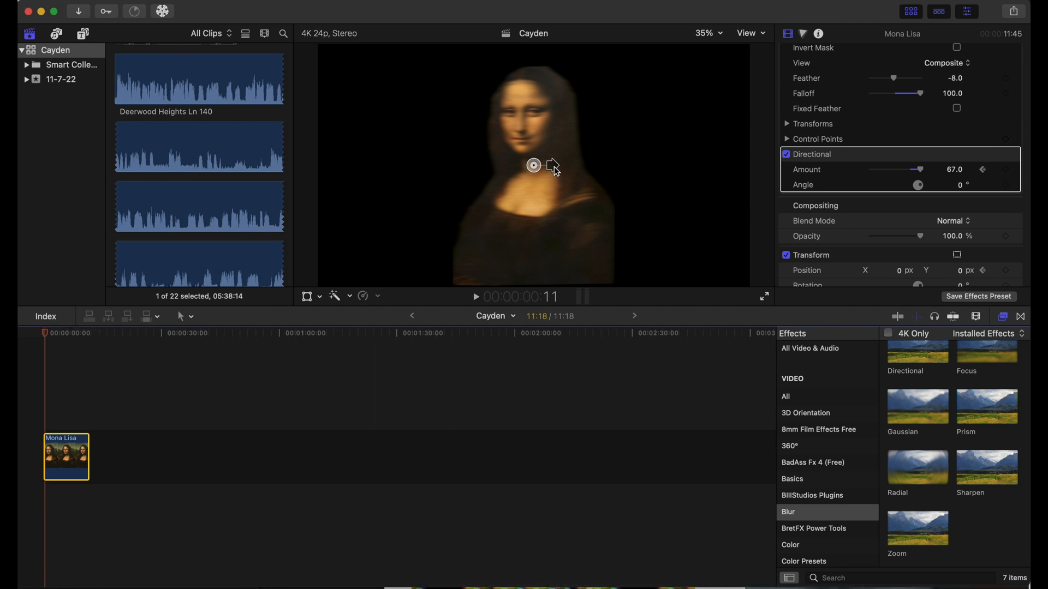
Angle the blur to about 268.7° in the viewer and keyframe Amount 0 later
drag(534, 164, 548, 184)
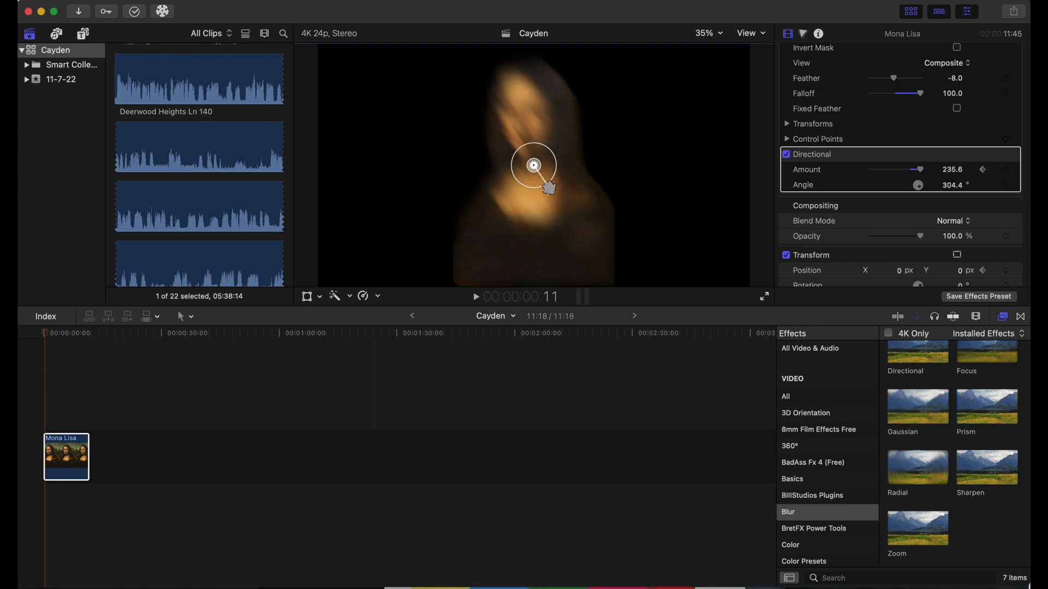
drag(548, 188, 533, 194)
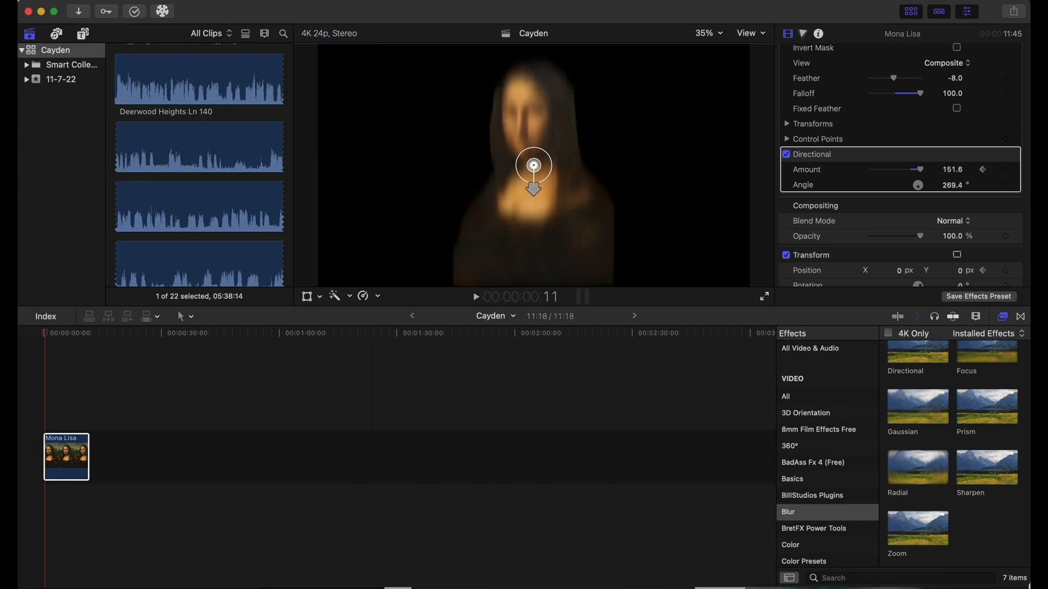
drag(533, 191, 533, 190)
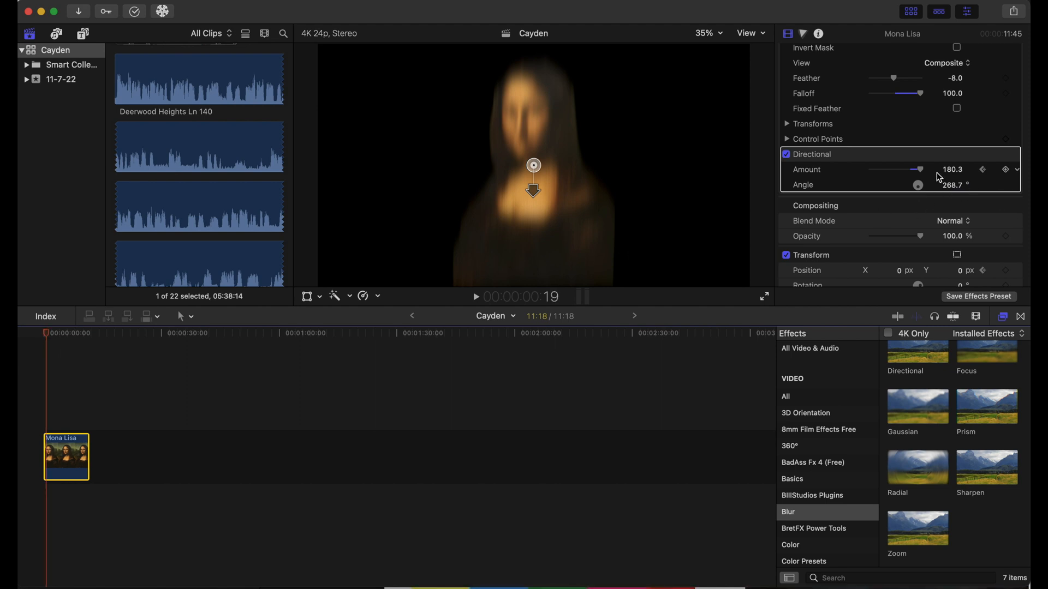
mouse_move(956, 175)
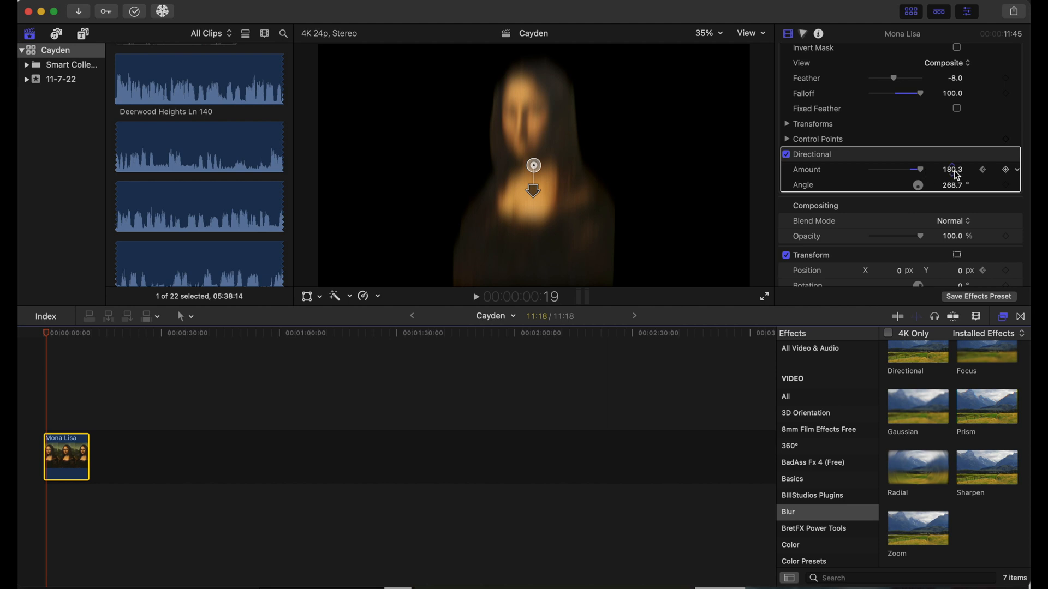
click(950, 169)
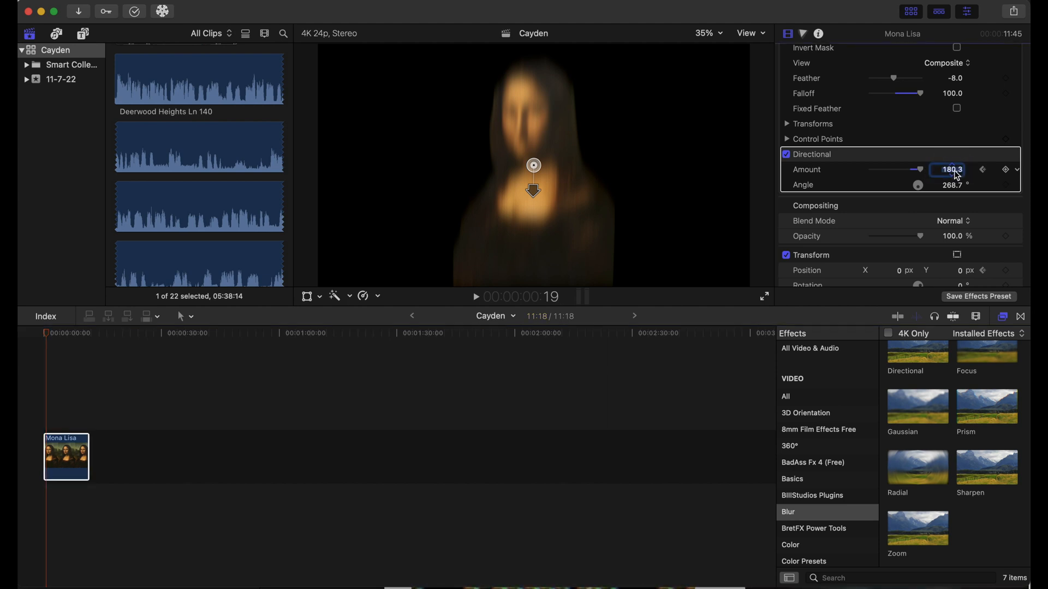
text(0)
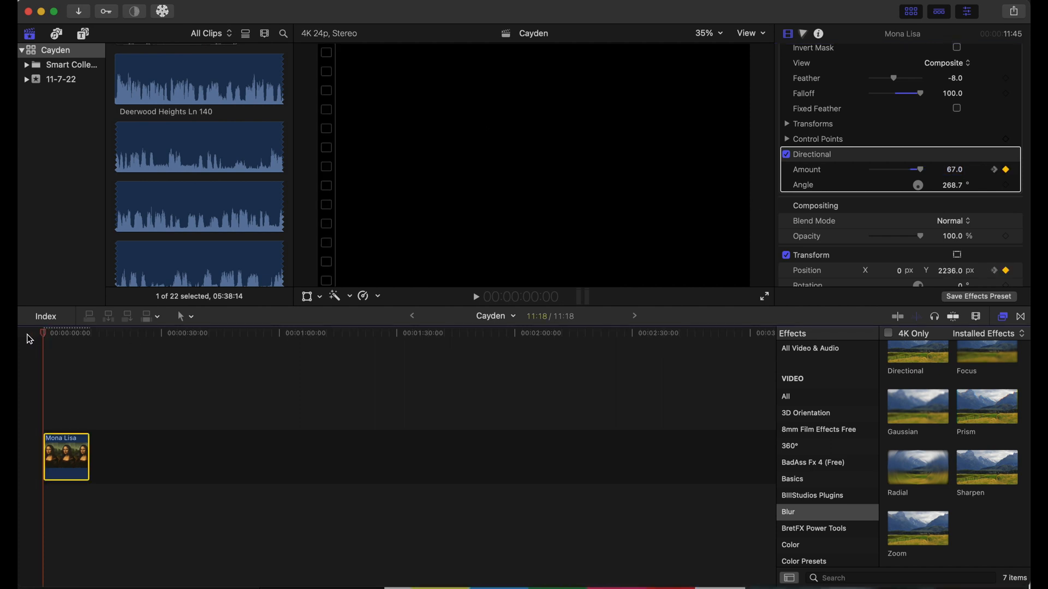
click(475, 297)
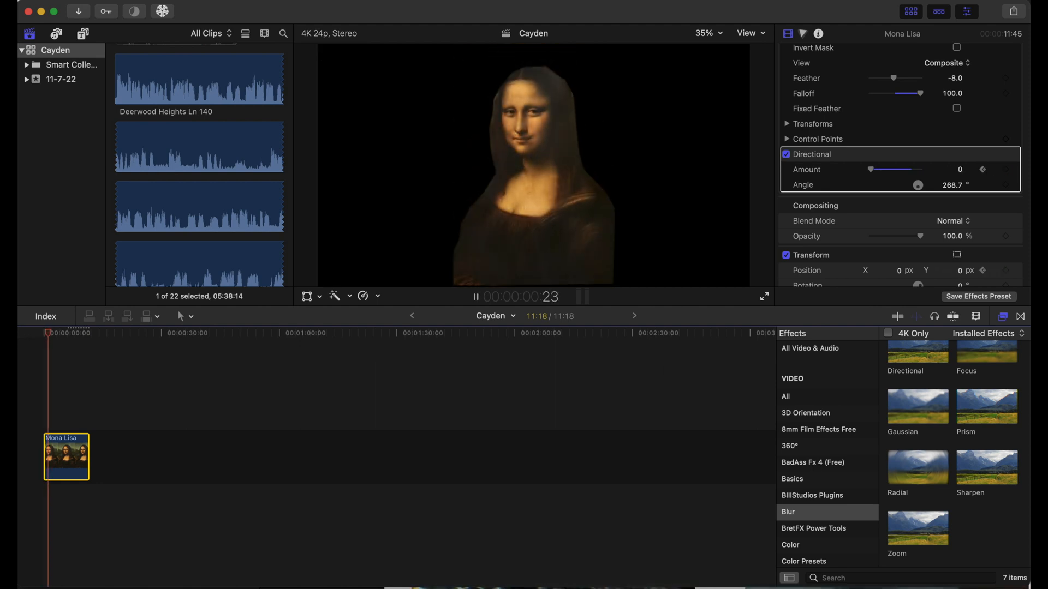
drag(871, 169, 917, 169)
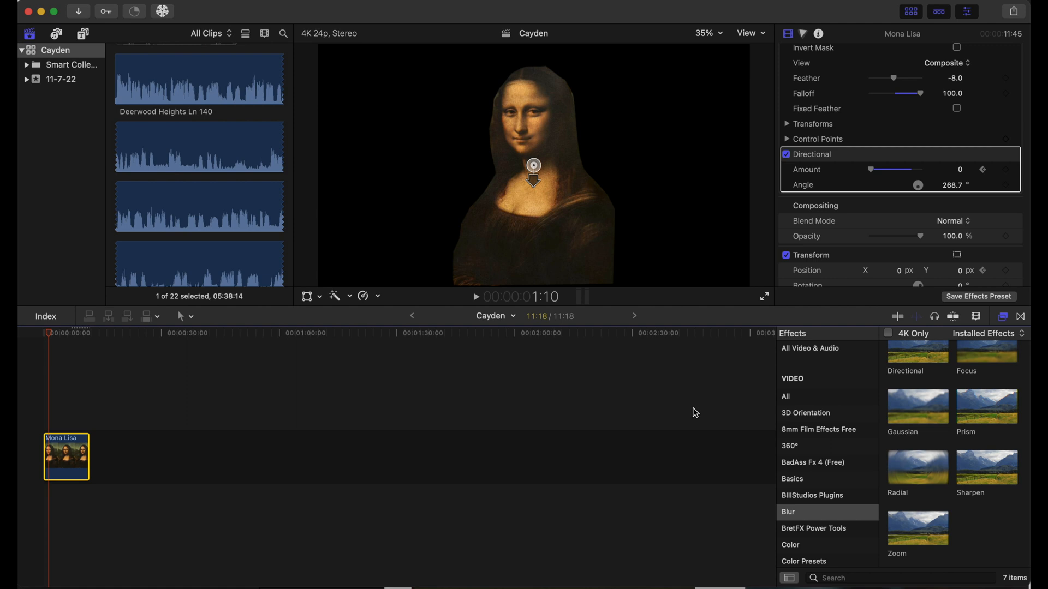
mouse_move(807, 480)
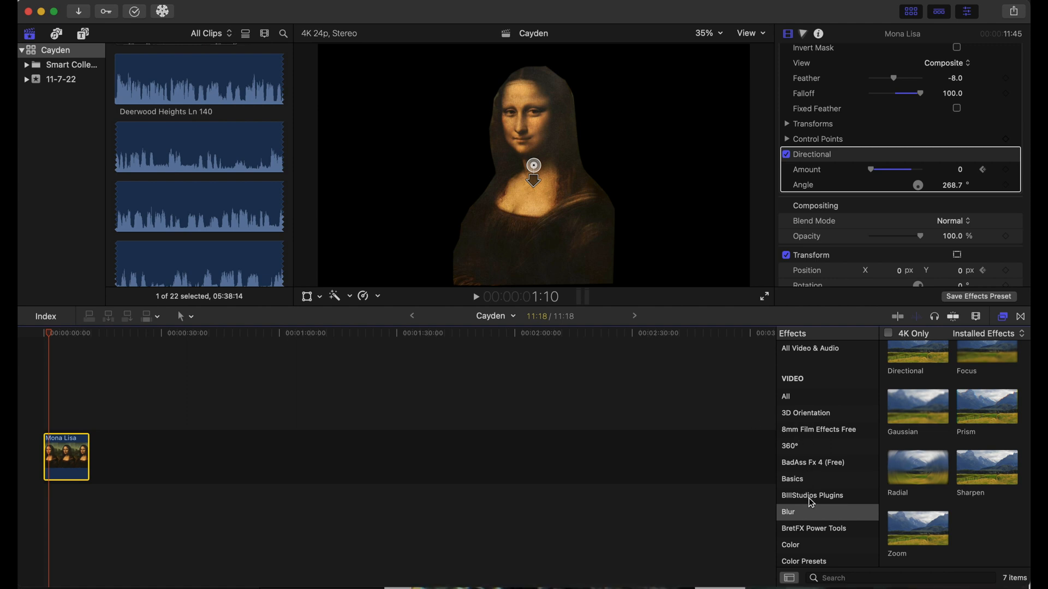
Apply the BIIIStudios Outline Flare effect to the Mona Lisa clip
click(812, 496)
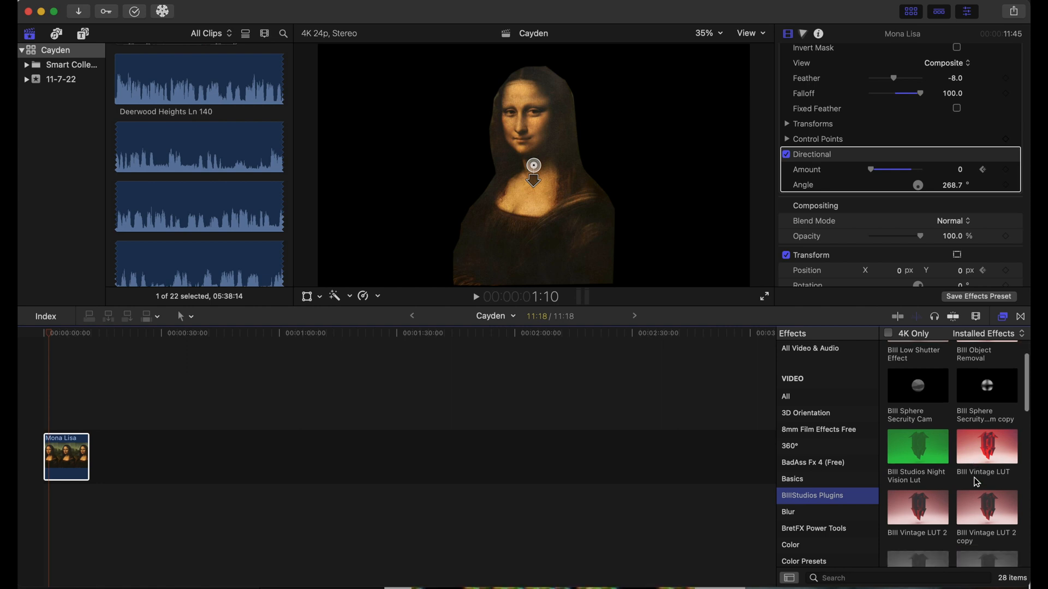
scroll(down, 3)
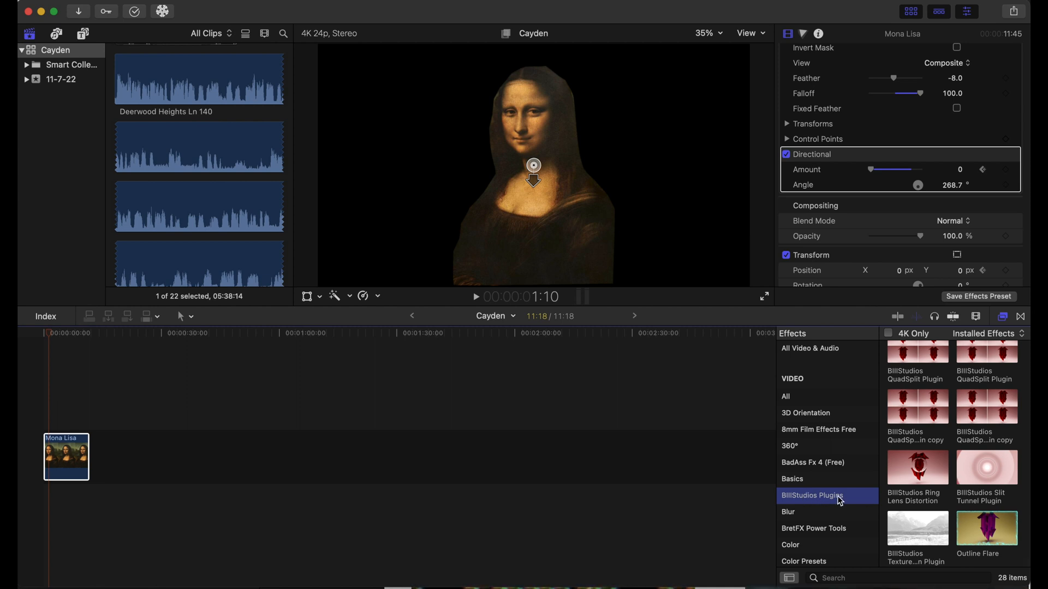
double_click(986, 529)
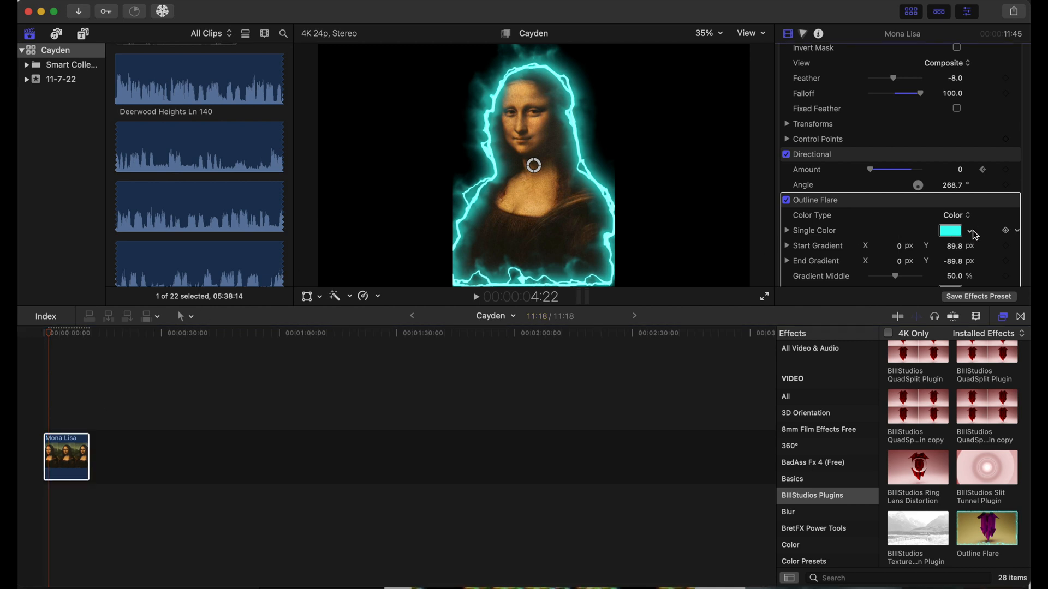
Make the flare orange and set its Width to 17
click(968, 231)
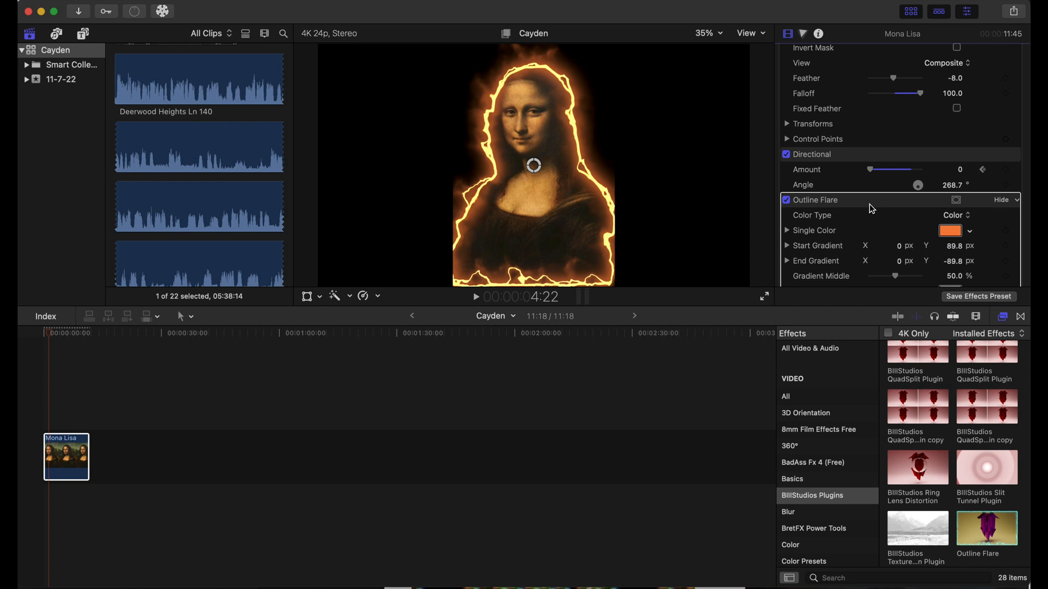
scroll(down, 3)
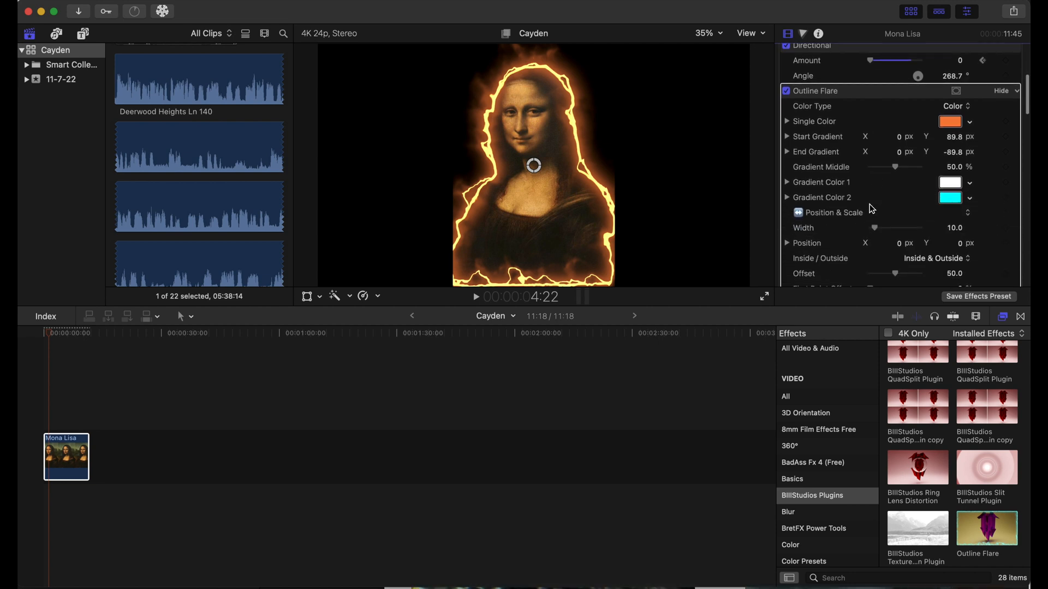
drag(894, 228, 877, 228)
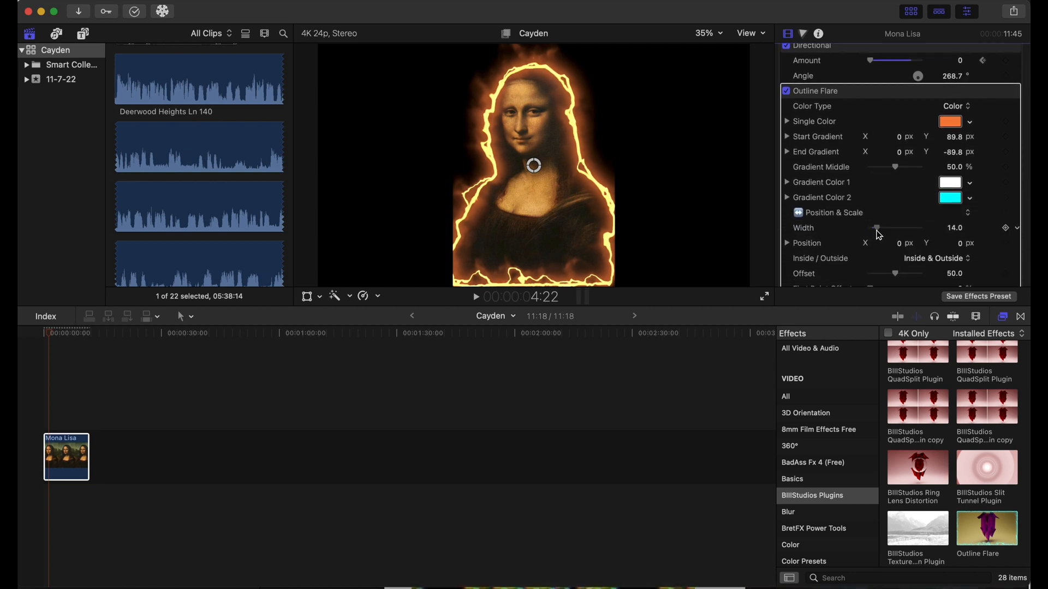
drag(875, 228, 889, 229)
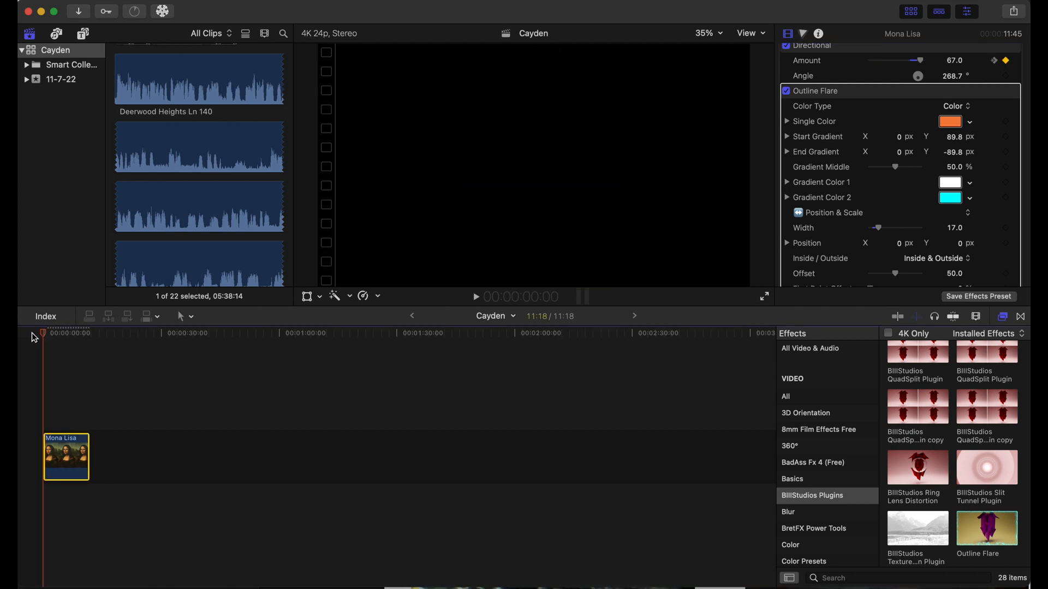
Keyframe Last Point Offset so the flare extends all the way around the outline
scroll(down, 3)
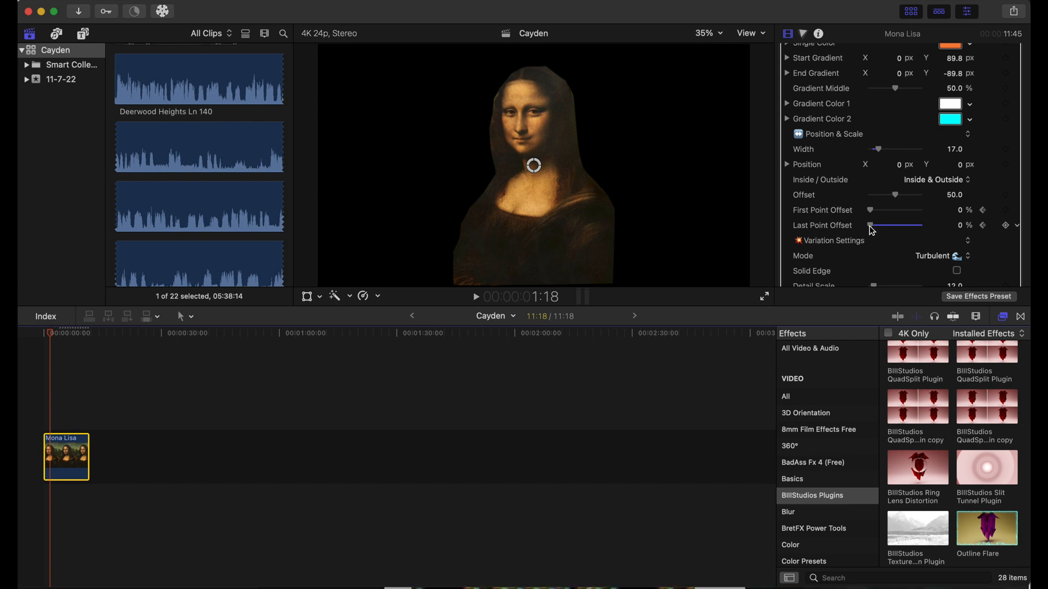
drag(870, 225, 875, 226)
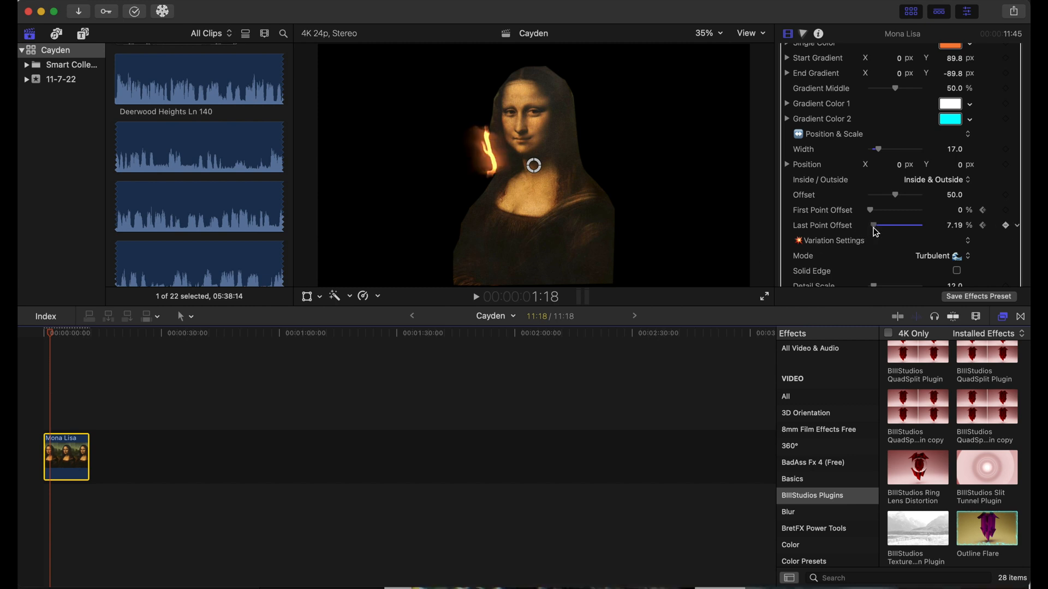
drag(873, 226, 887, 226)
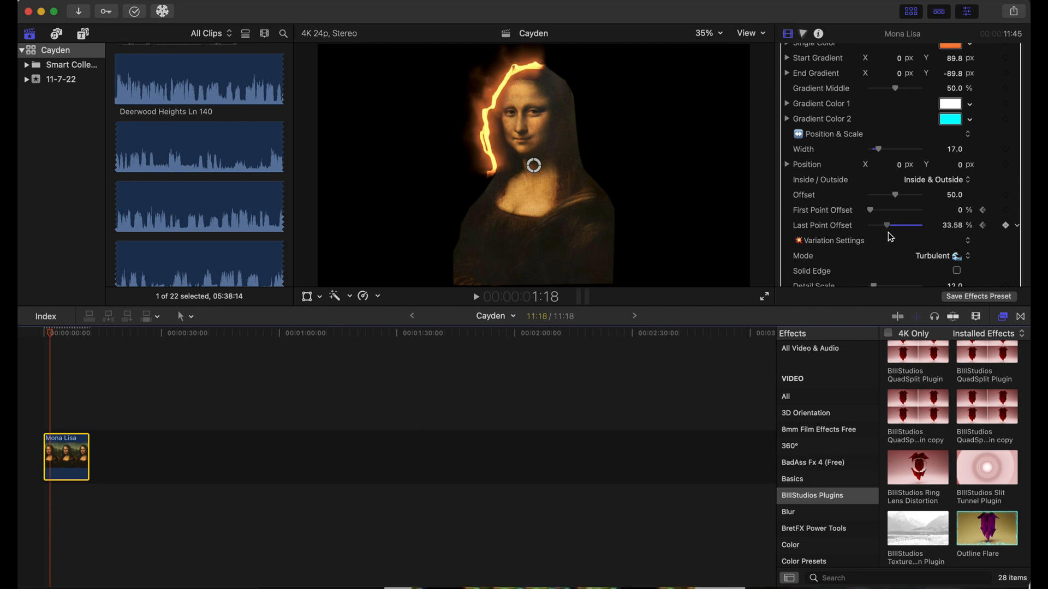
drag(888, 225, 922, 225)
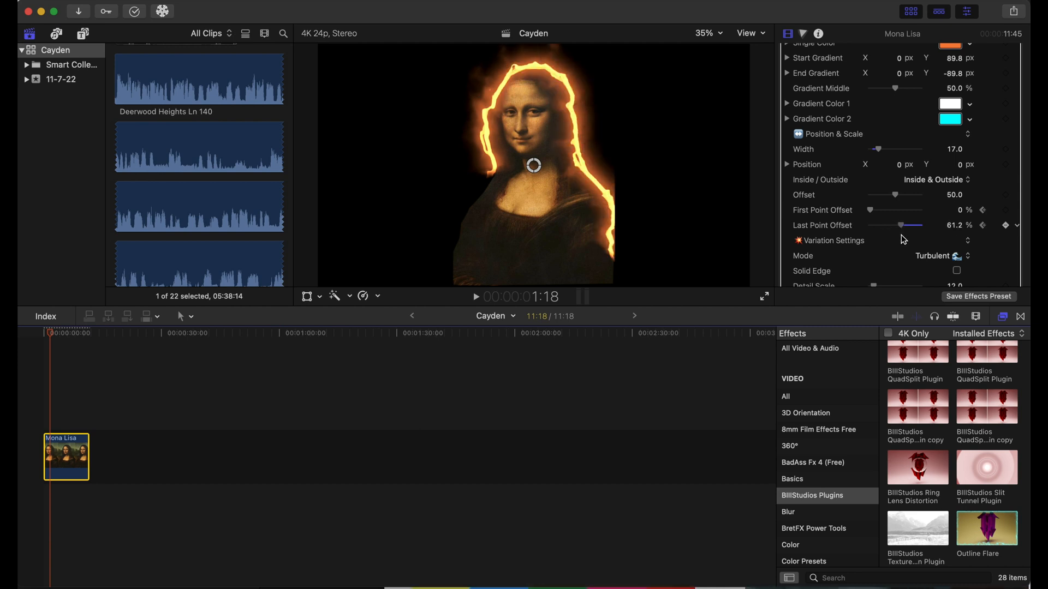
drag(909, 225, 922, 226)
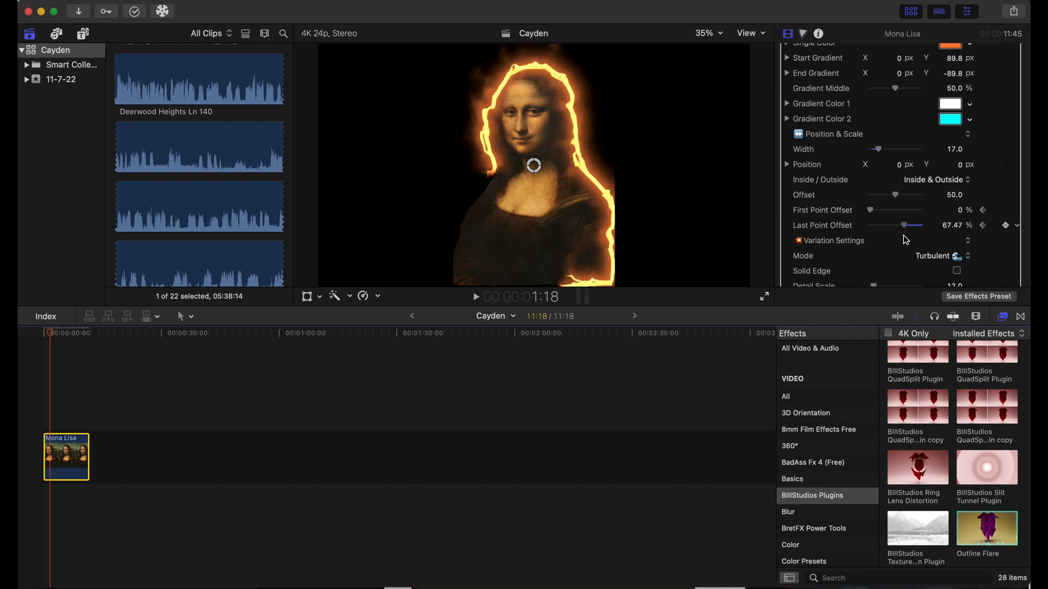
drag(907, 225, 919, 225)
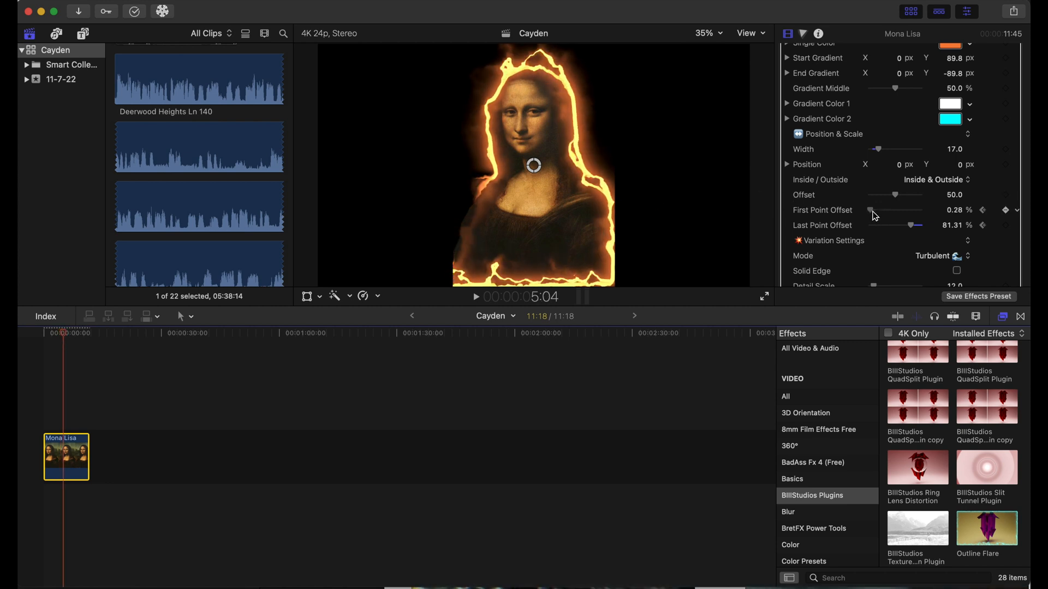
Keyframe First Point Offset so the flare recedes from its starting end
drag(871, 209, 889, 210)
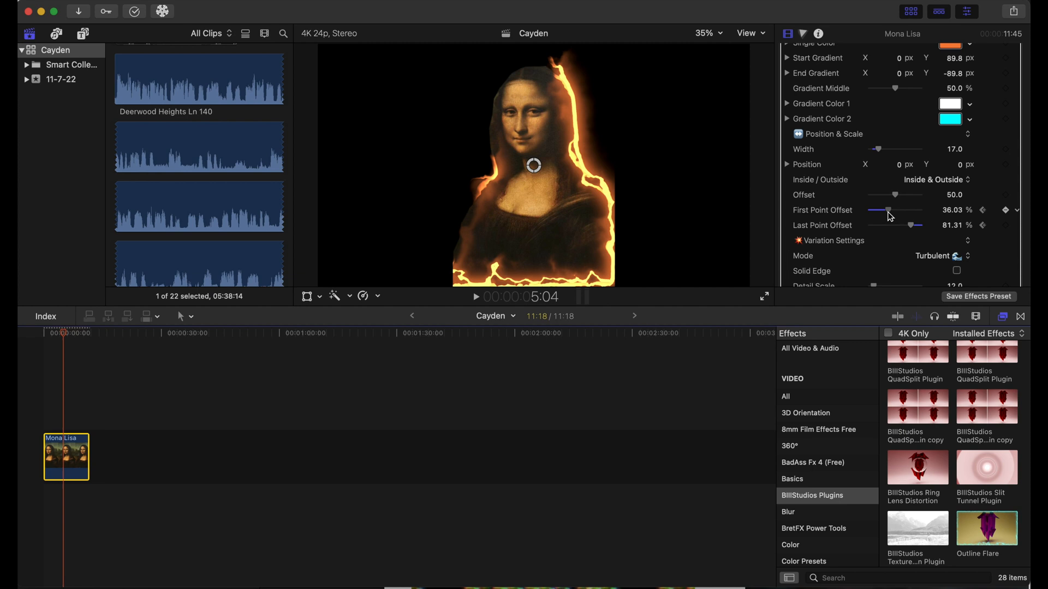
drag(888, 210, 901, 209)
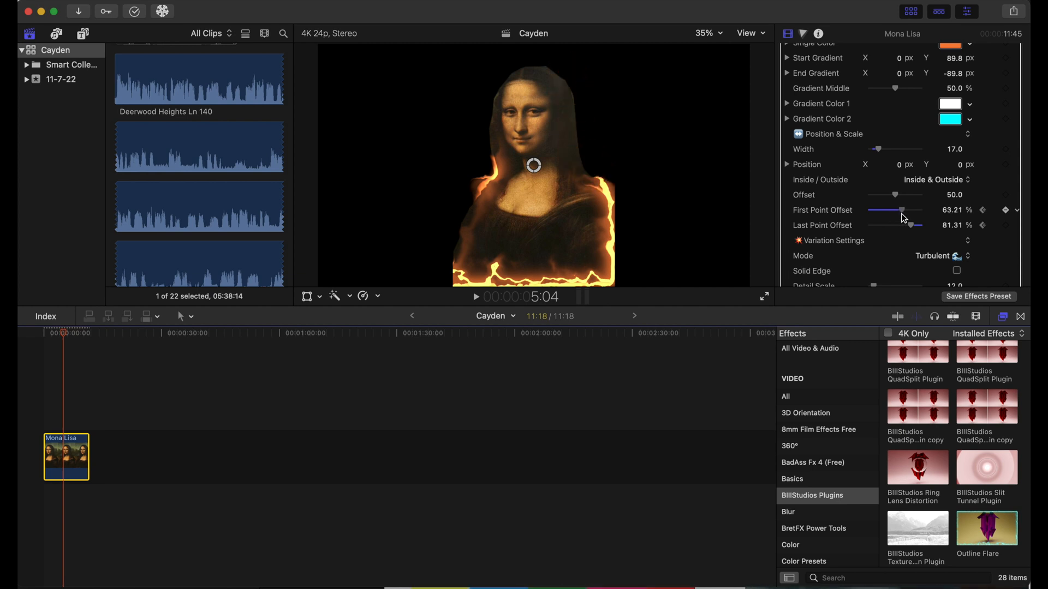
drag(902, 209, 911, 209)
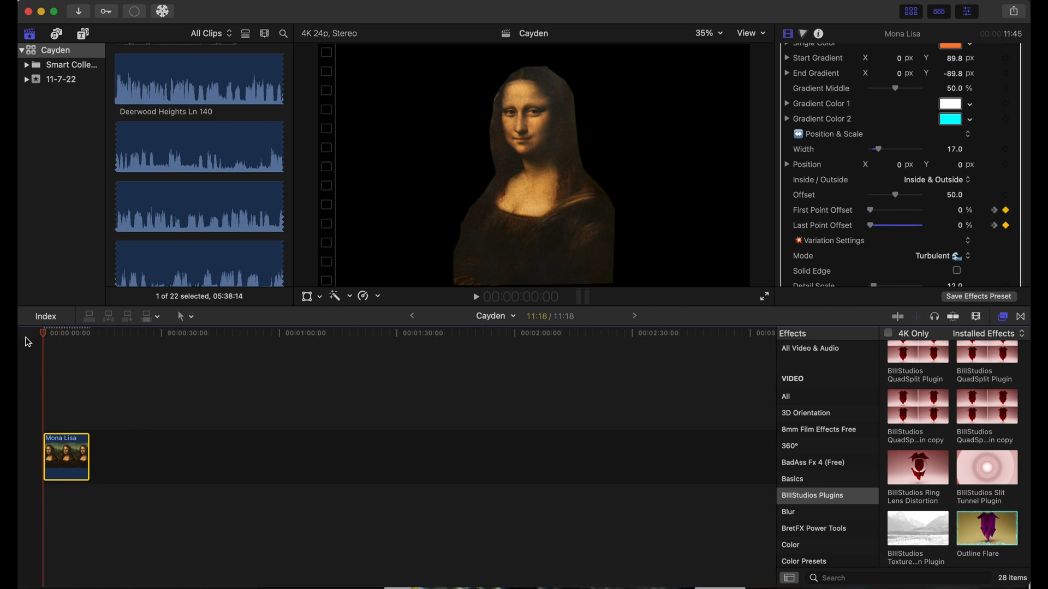
Play the flare animation and stop where the outline is fully drawn
click(476, 296)
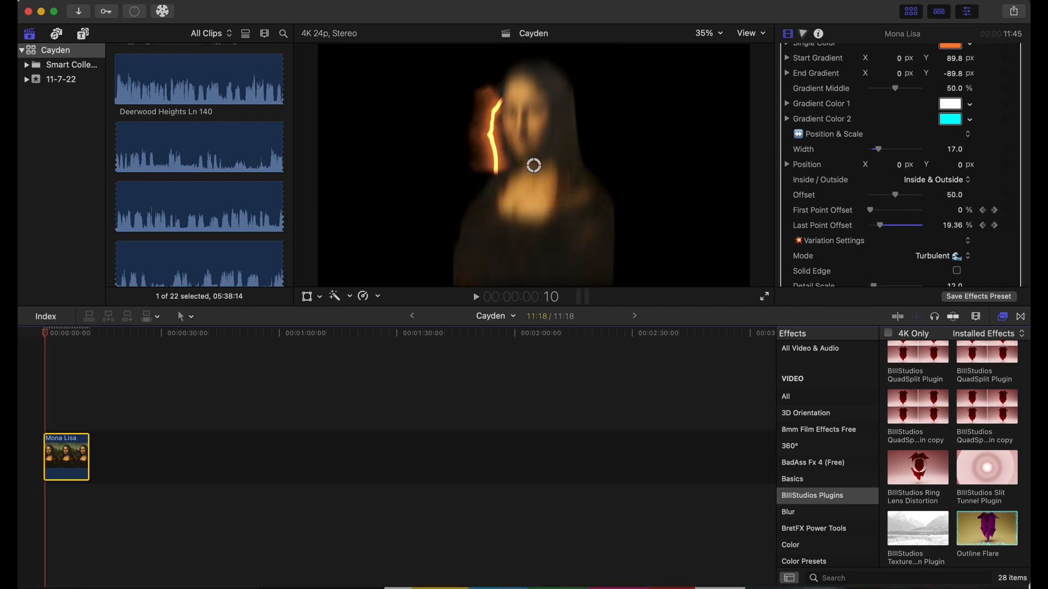
click(476, 297)
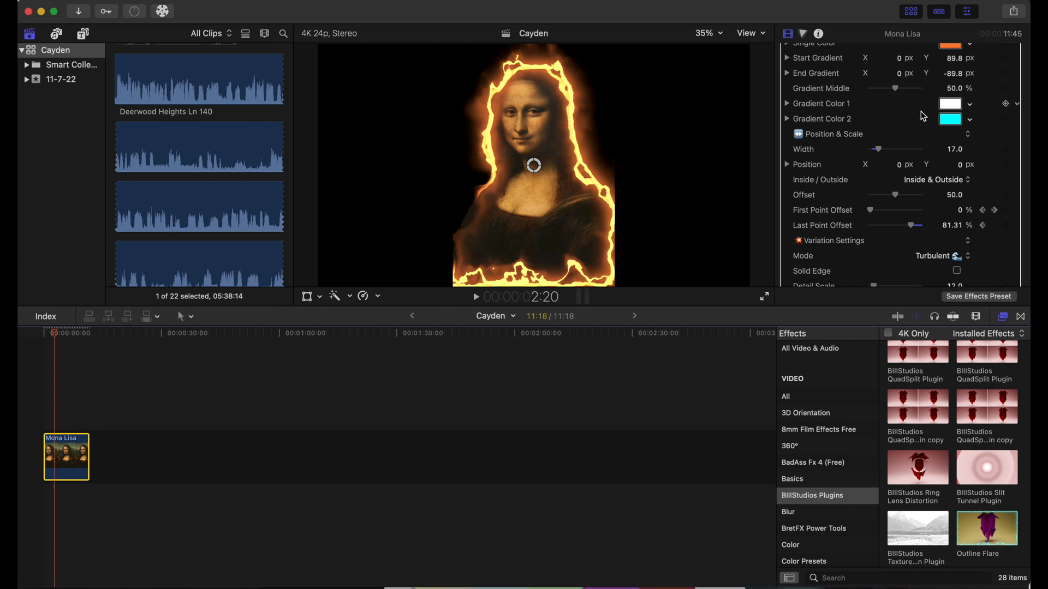
Try green, purple, blue and pink flare colours, settling on green
click(949, 91)
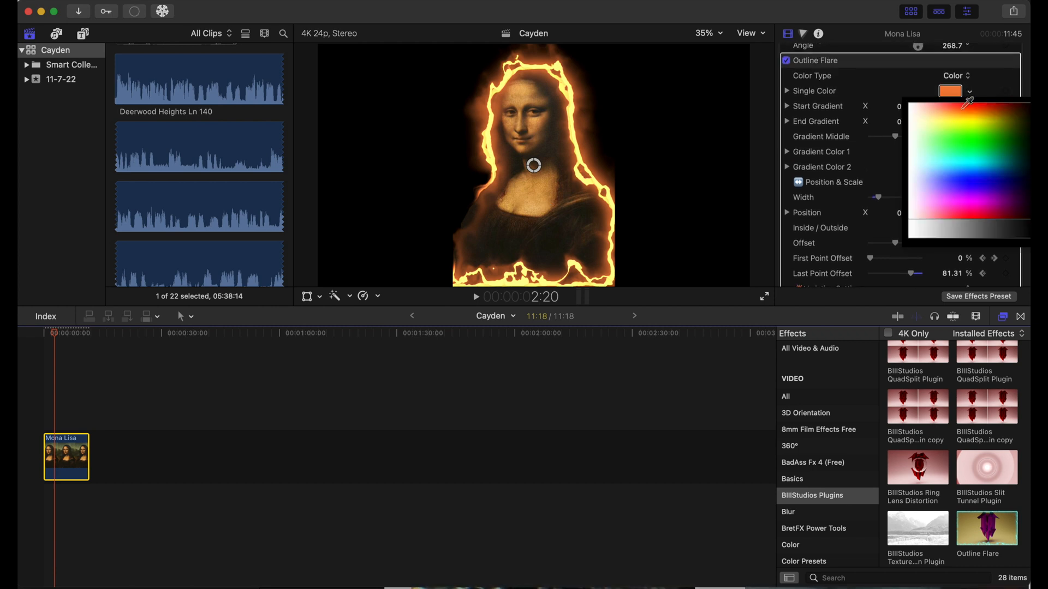
click(979, 155)
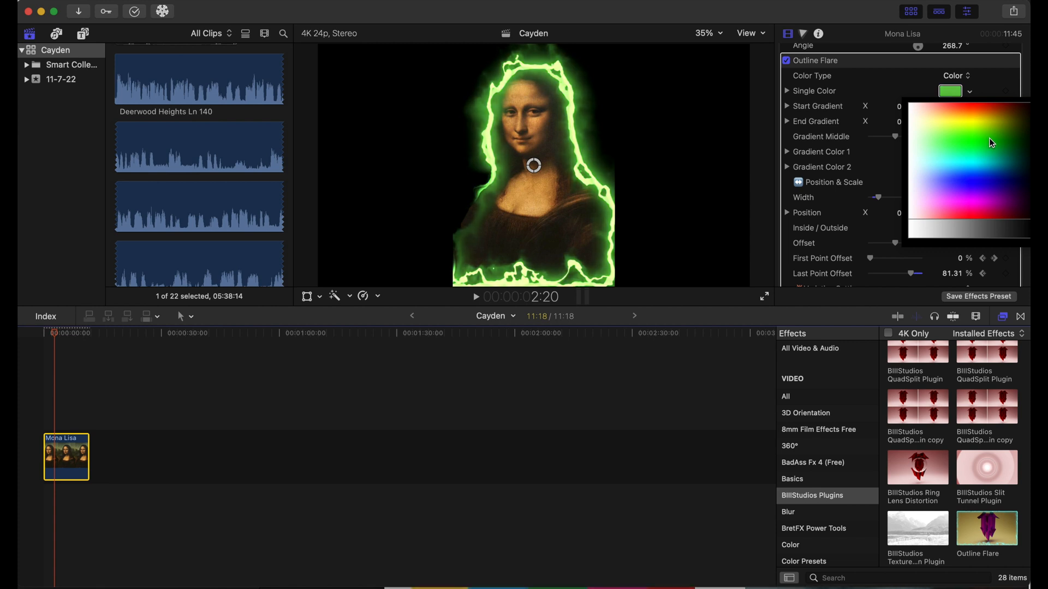
click(995, 194)
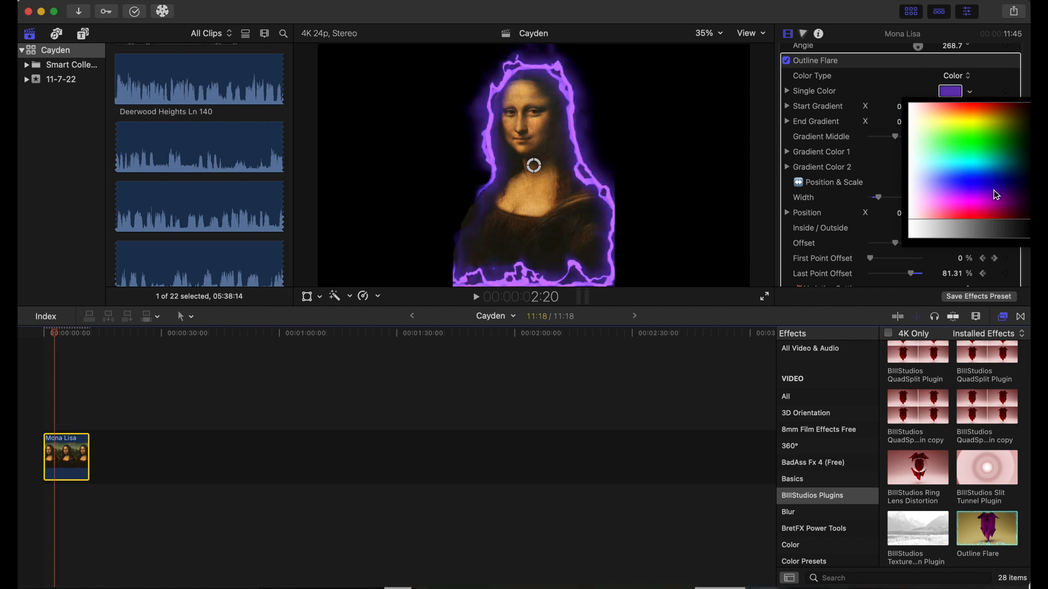
click(1009, 189)
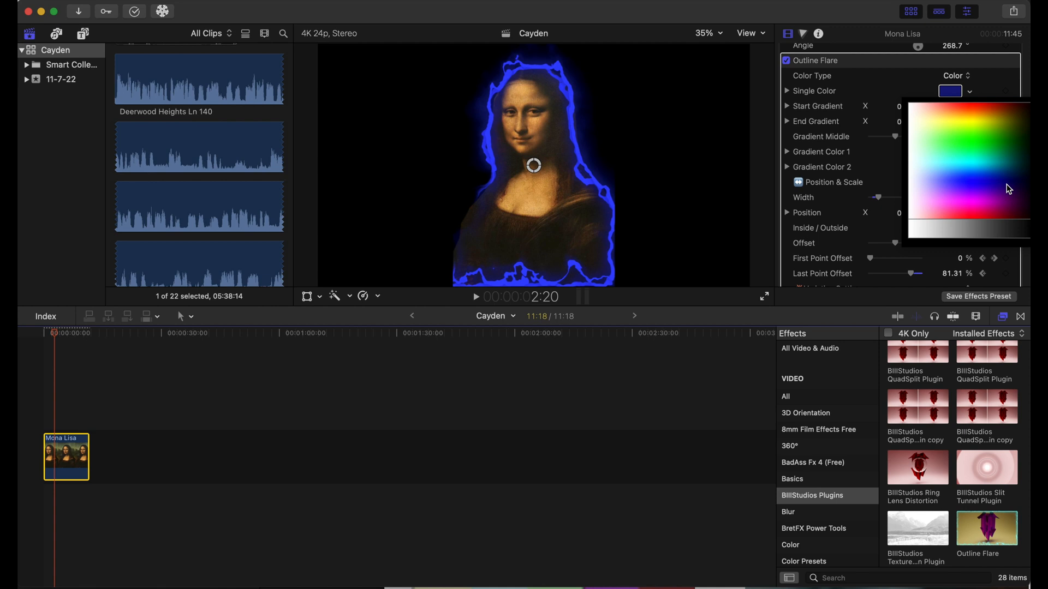
click(983, 211)
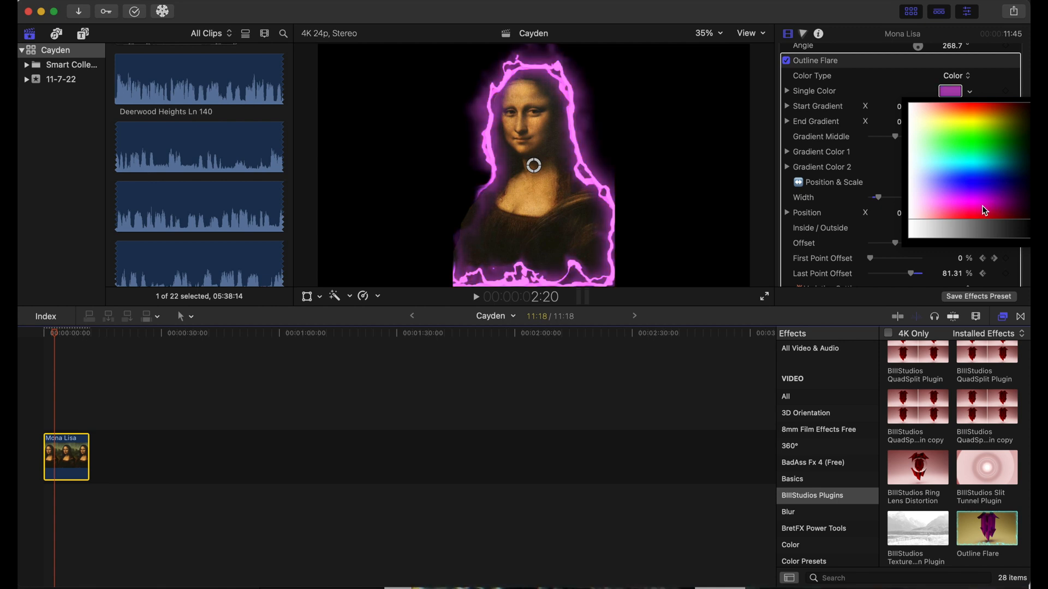
click(989, 146)
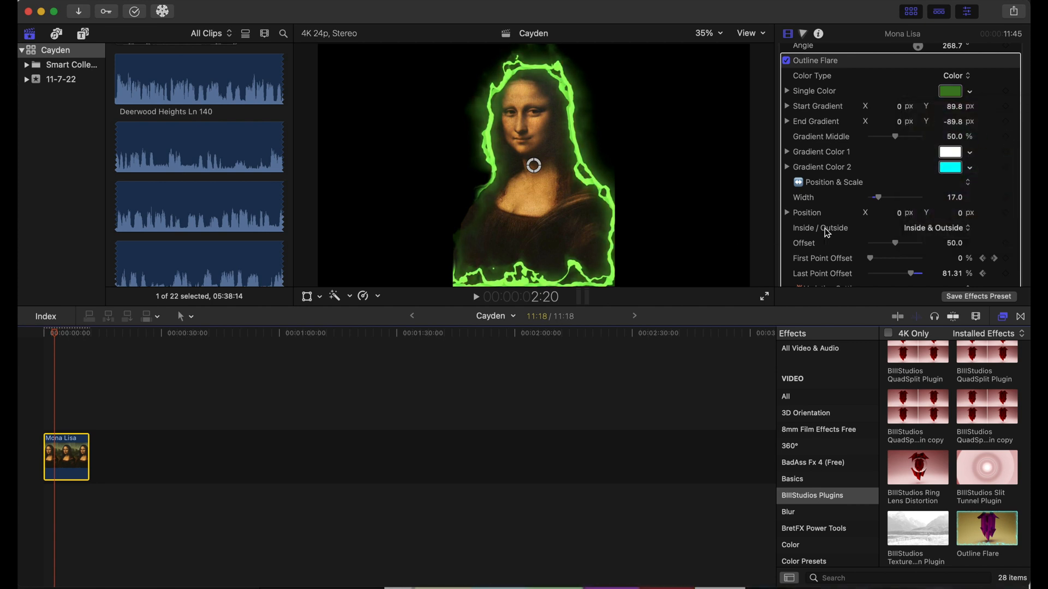
Thicken the flare line to Width 36 and greatly widen its Outer Glow
drag(877, 197, 884, 197)
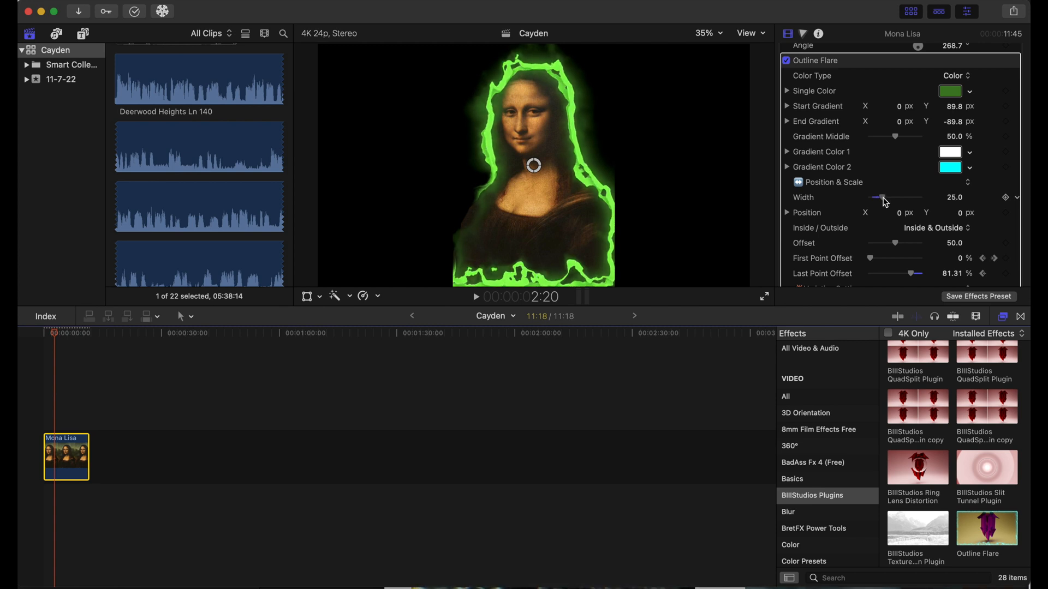
drag(882, 197, 889, 197)
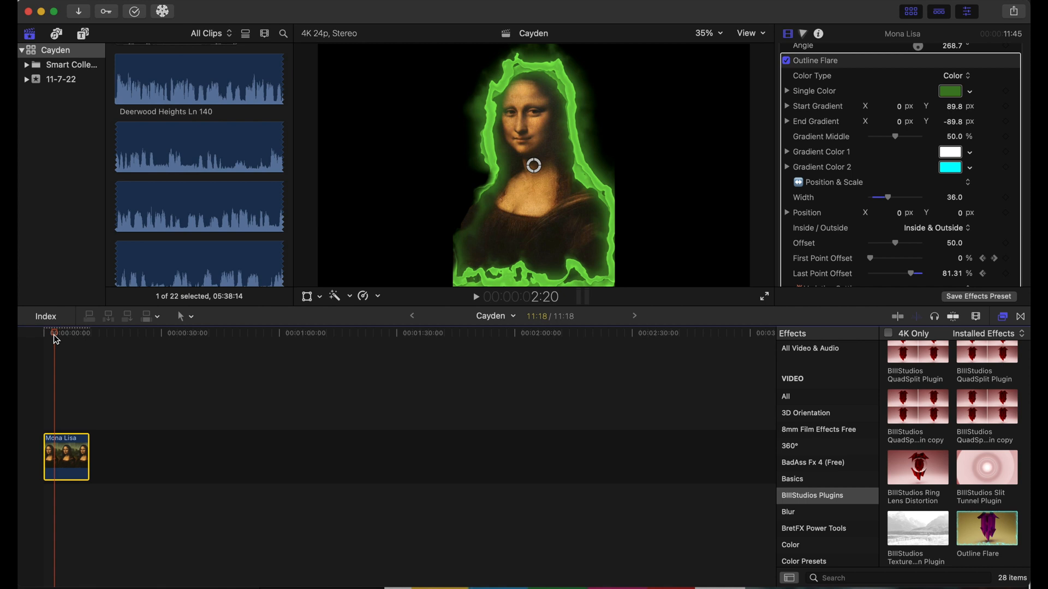
scroll(down, 3)
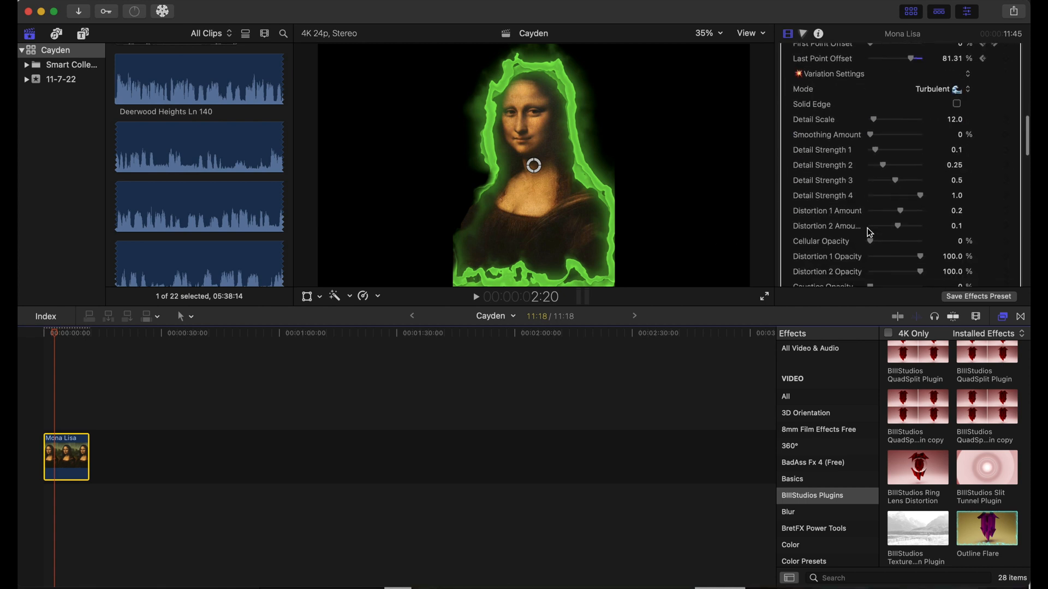
scroll(down, 3)
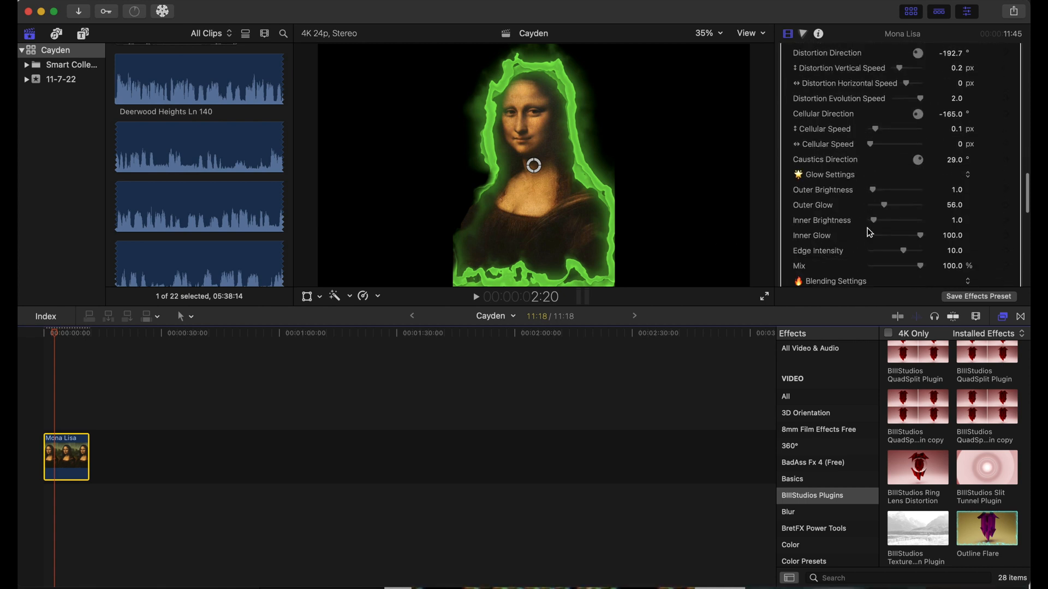
scroll(down, 3)
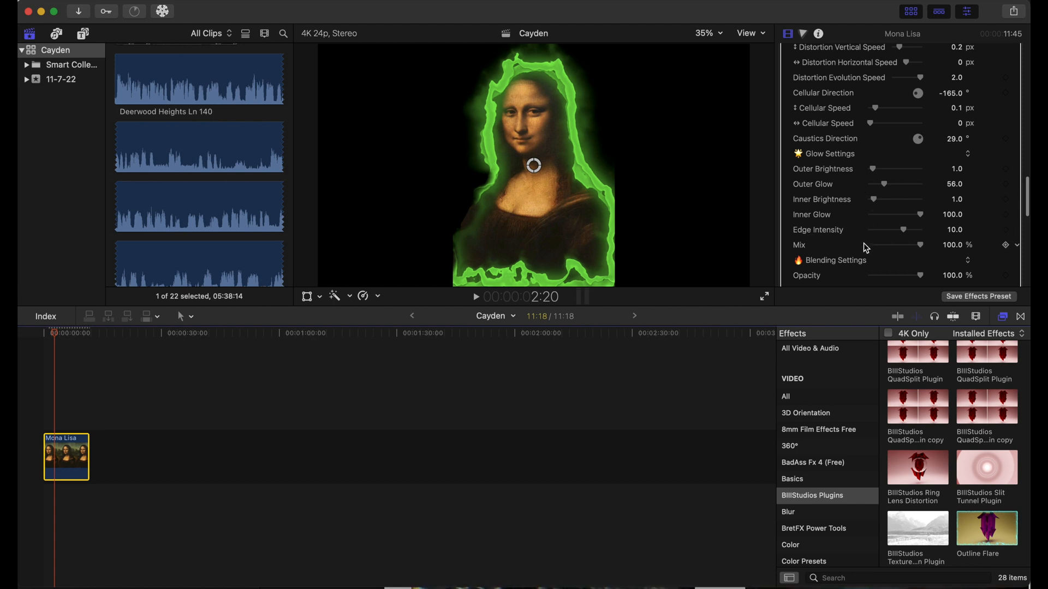
drag(896, 189, 884, 190)
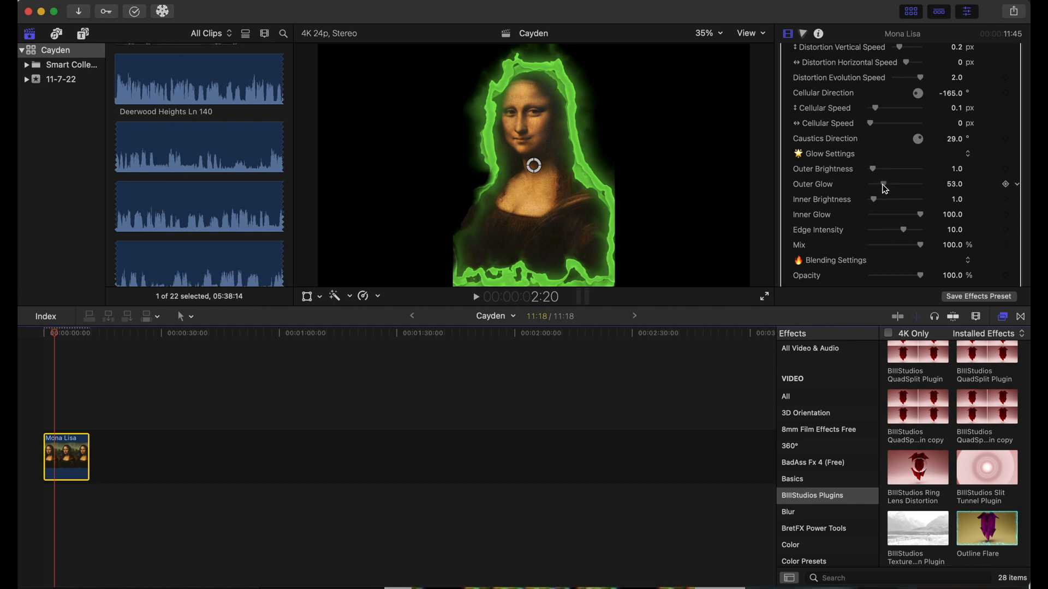
drag(909, 183, 882, 184)
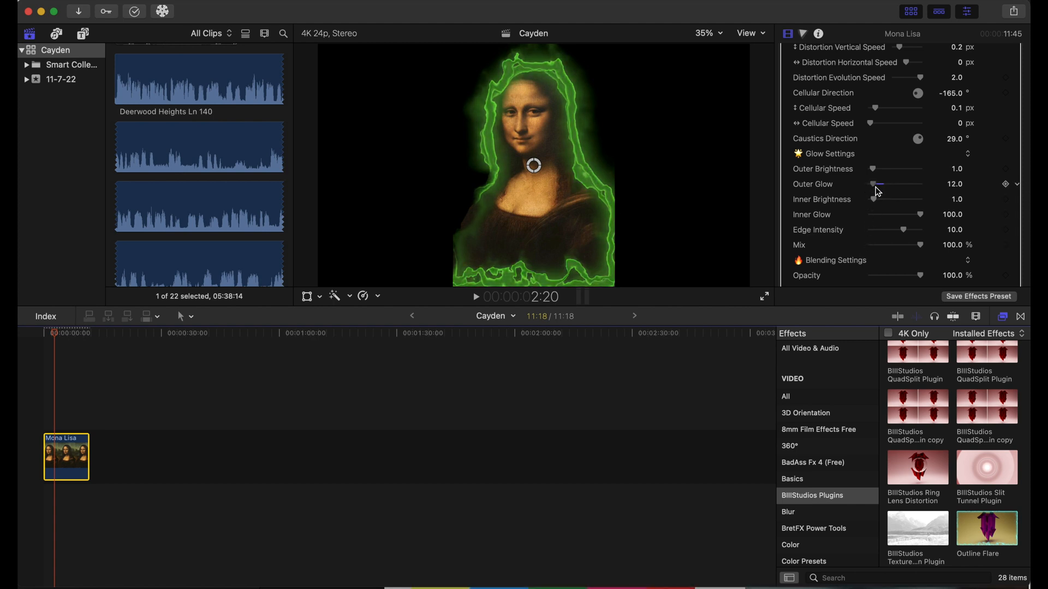
drag(877, 184, 912, 184)
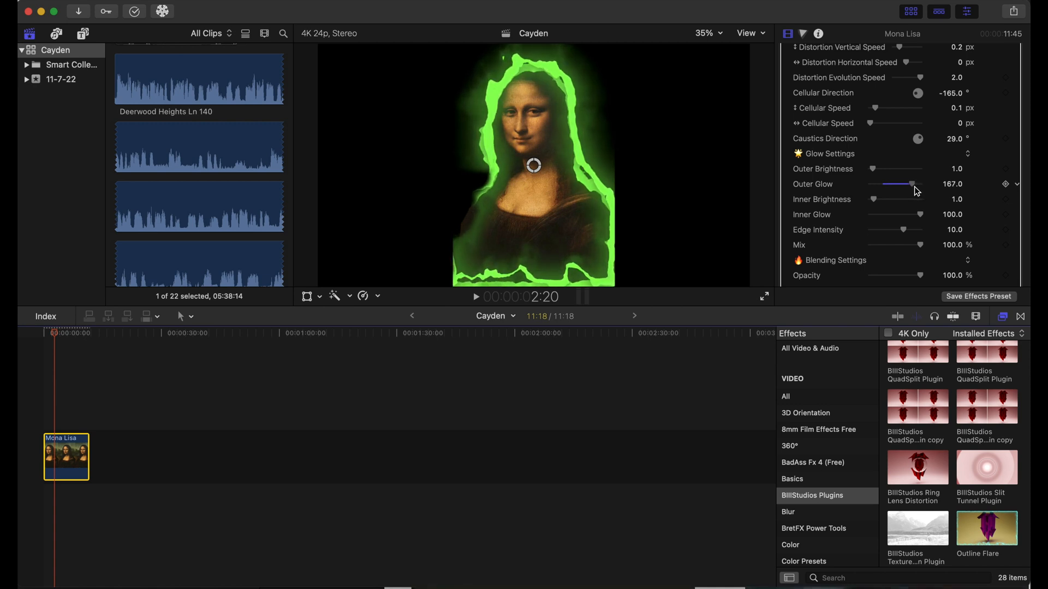
drag(912, 184, 905, 184)
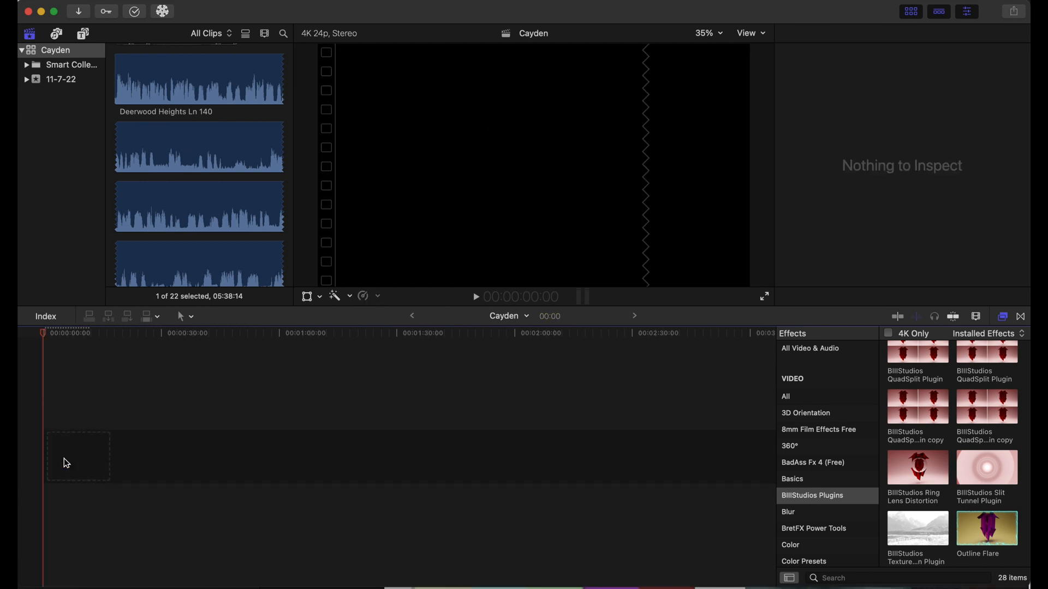
Create a new Basic Title and type BIIISTUDIOS as its text
key(ctrl+t)
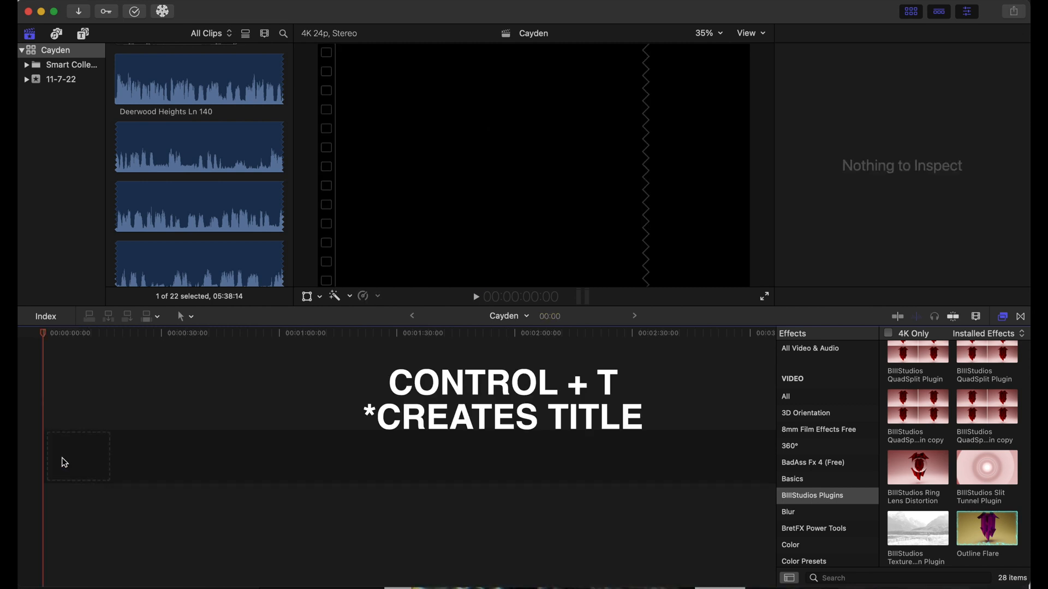
key(ctrl+t)
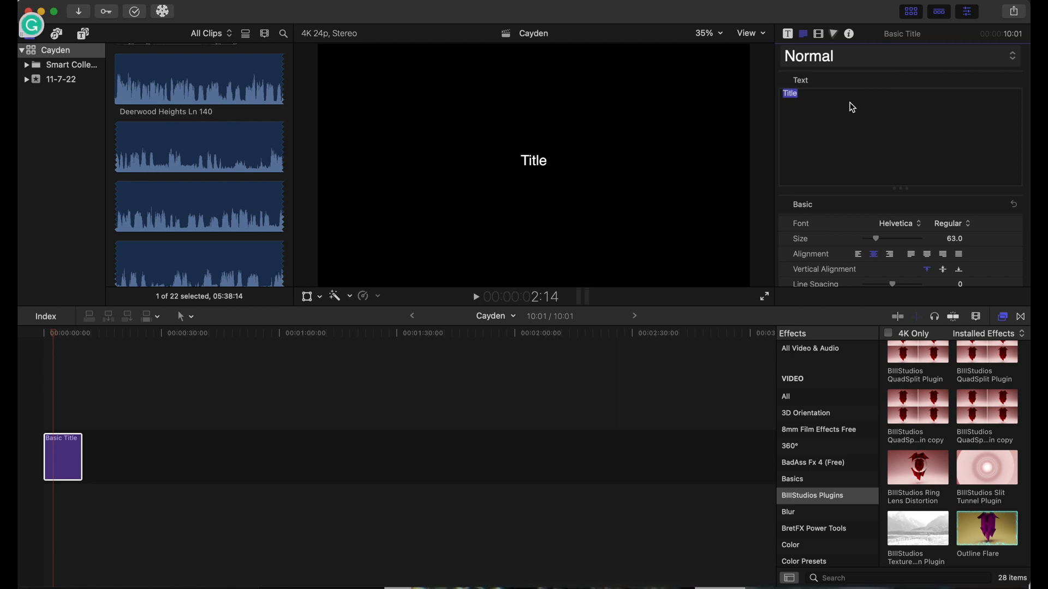
text(Bll)
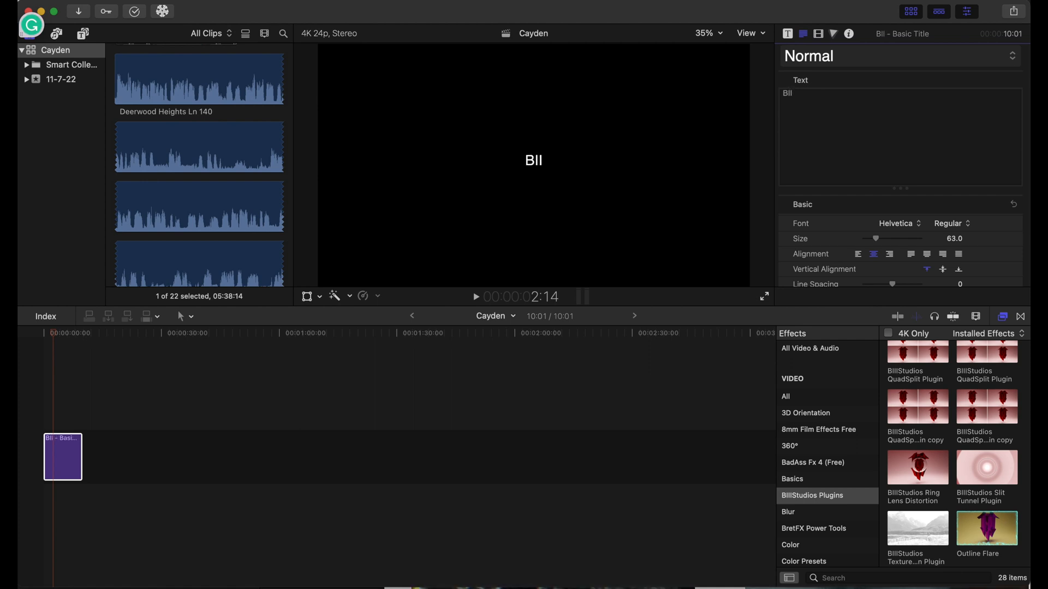
text(III S)
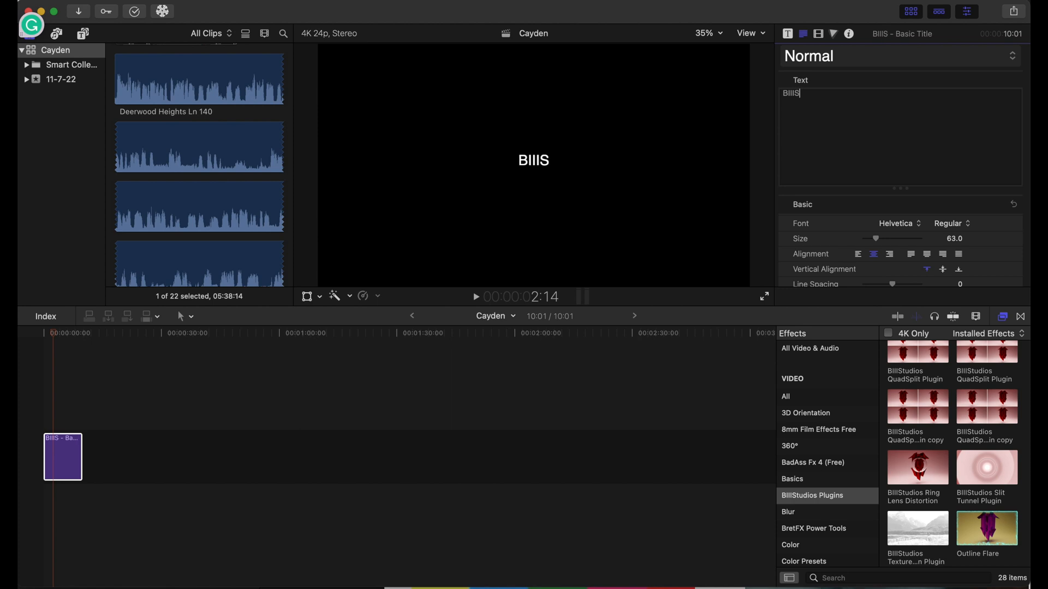
text(TUDIOS)
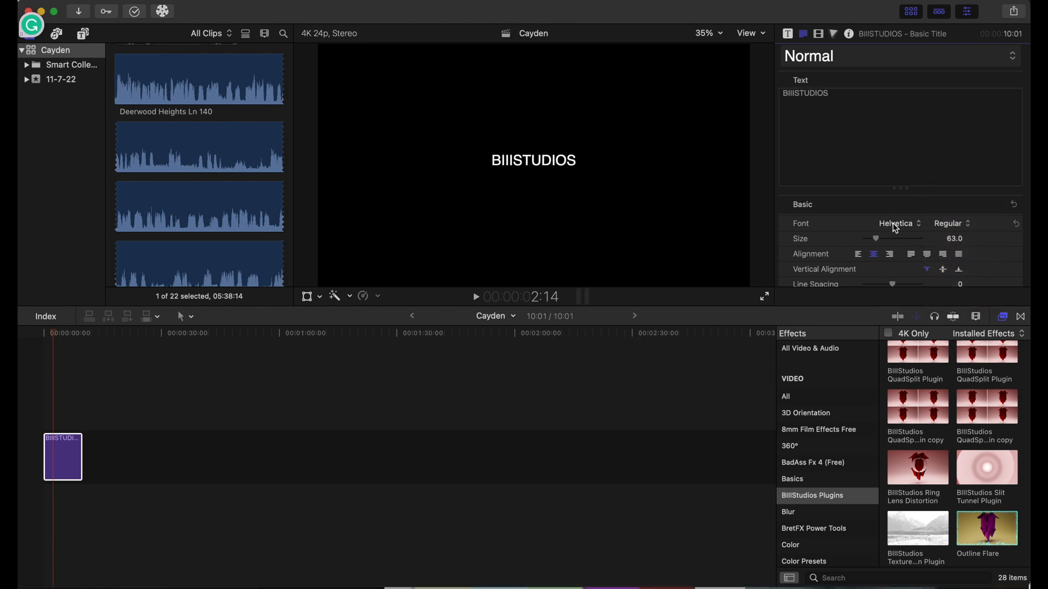
Set the title to Hoefler Text Black, size 129, and drop Outline Flare onto it
click(898, 223)
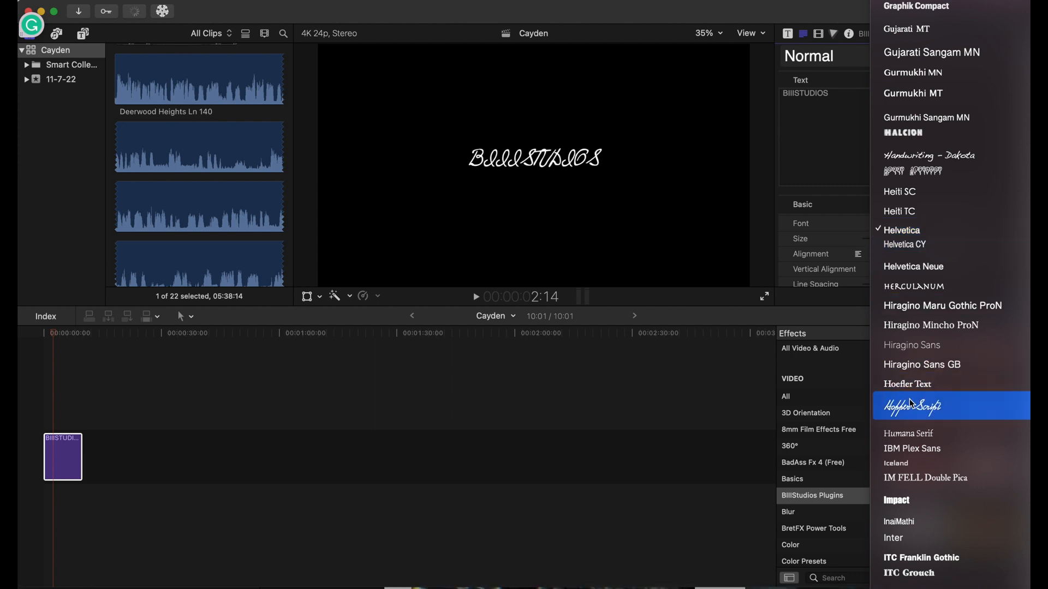
click(908, 383)
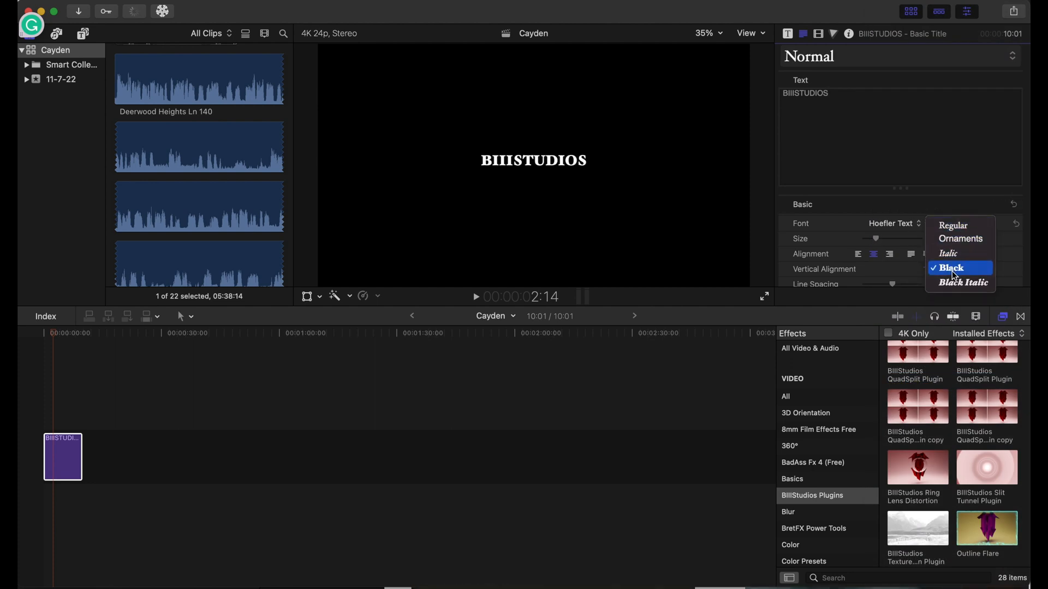
click(950, 268)
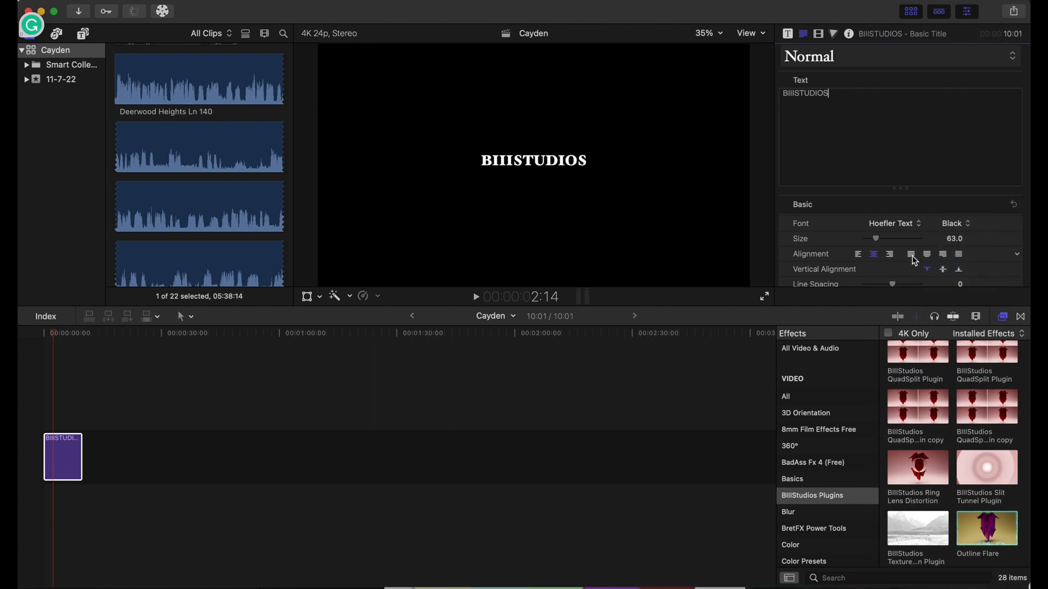
drag(875, 239, 886, 238)
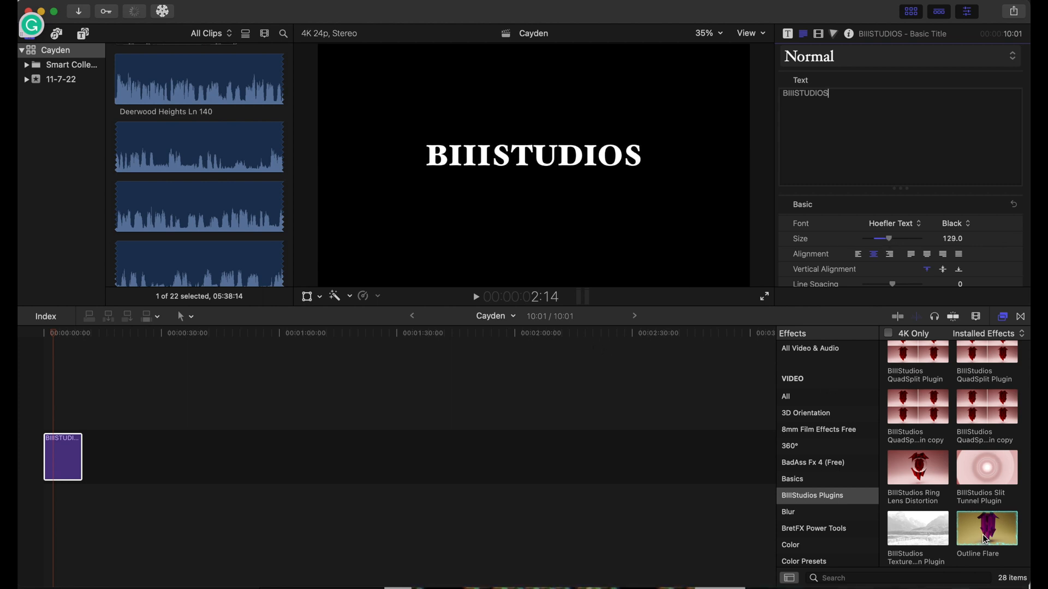
drag(986, 528, 94, 488)
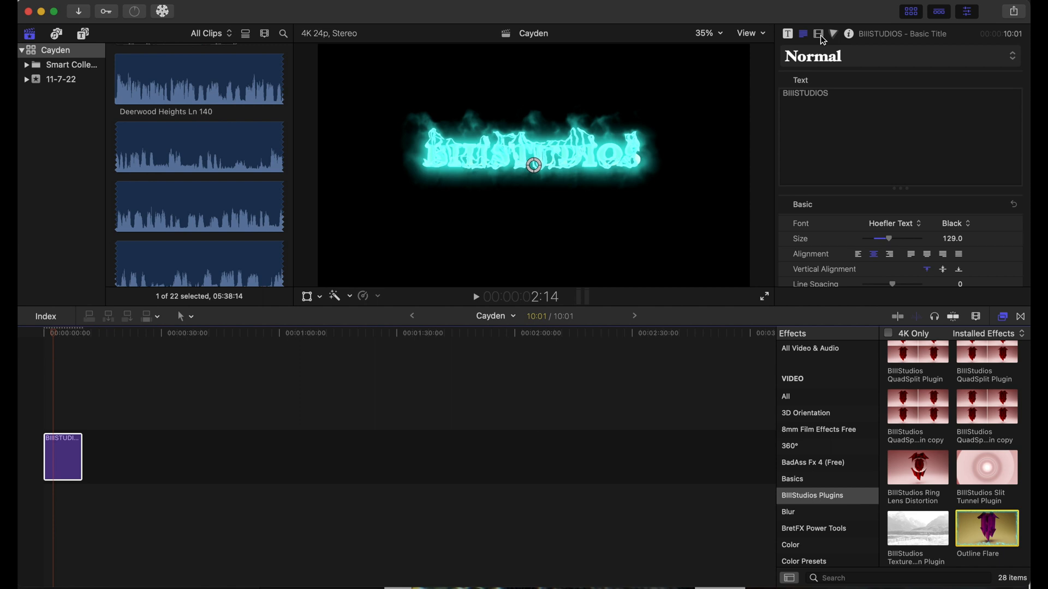
Cycle the title flare's Single Color through light blue, dark blue and pale green, ending on yellow
click(818, 33)
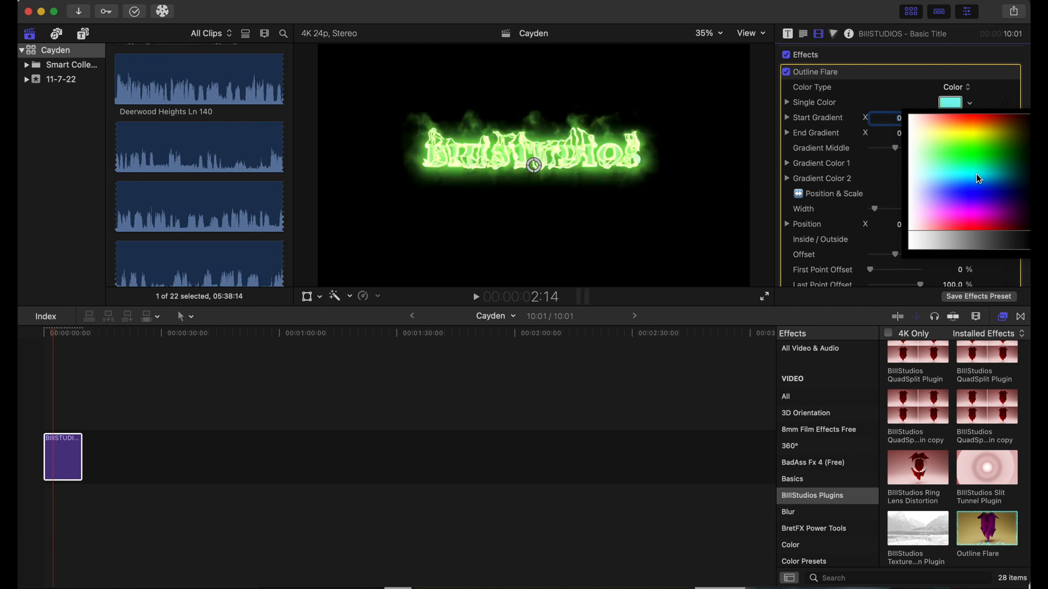
click(983, 189)
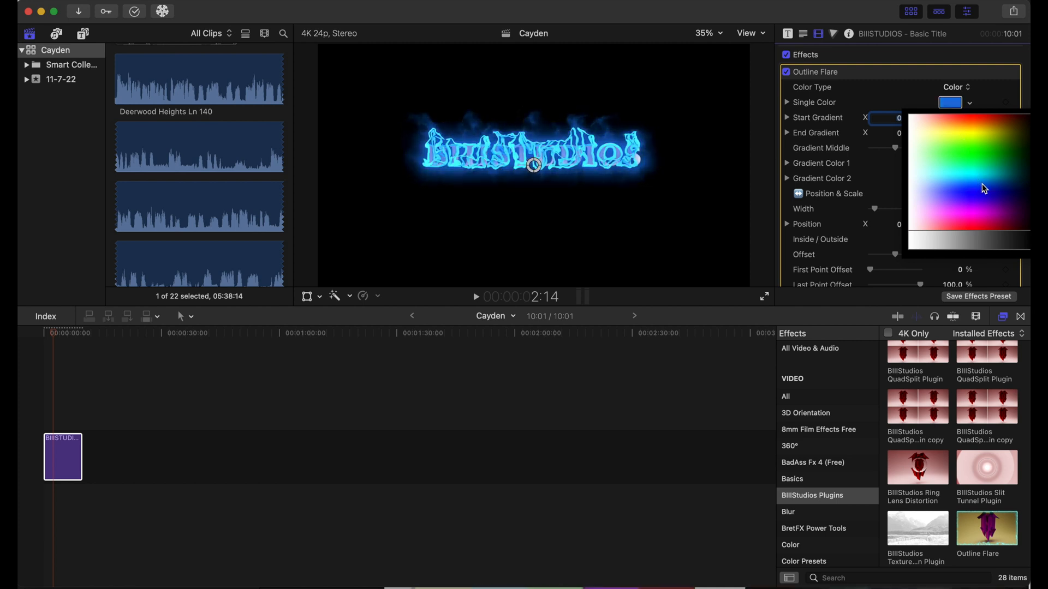
click(997, 197)
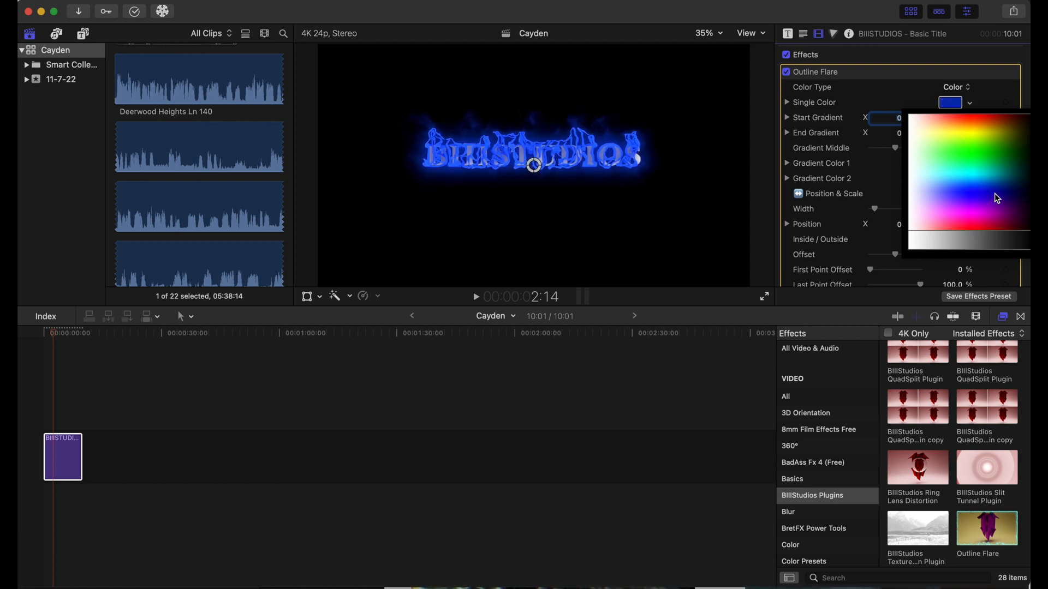
click(982, 167)
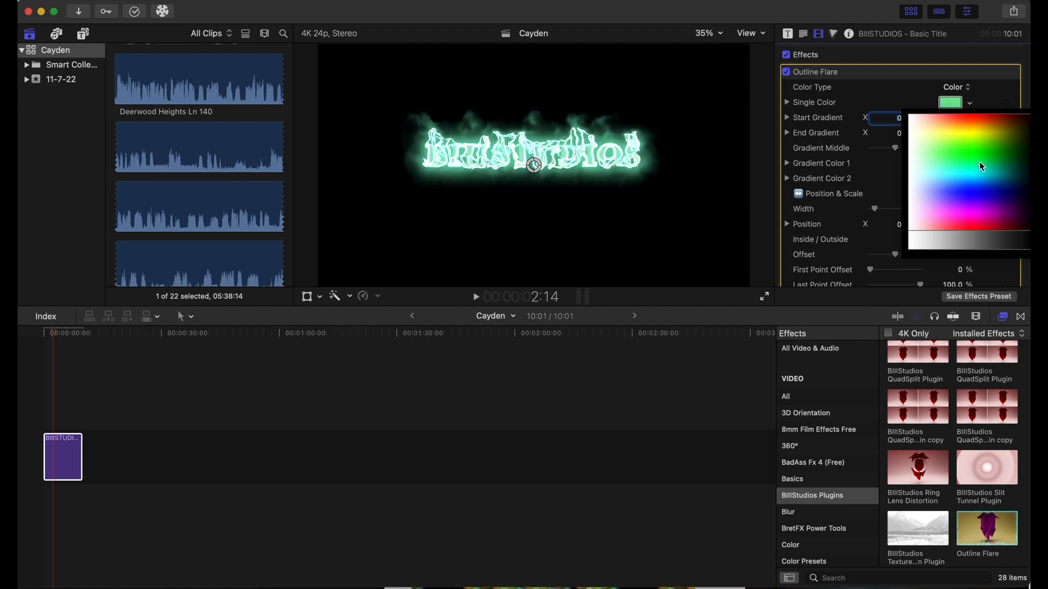
click(979, 137)
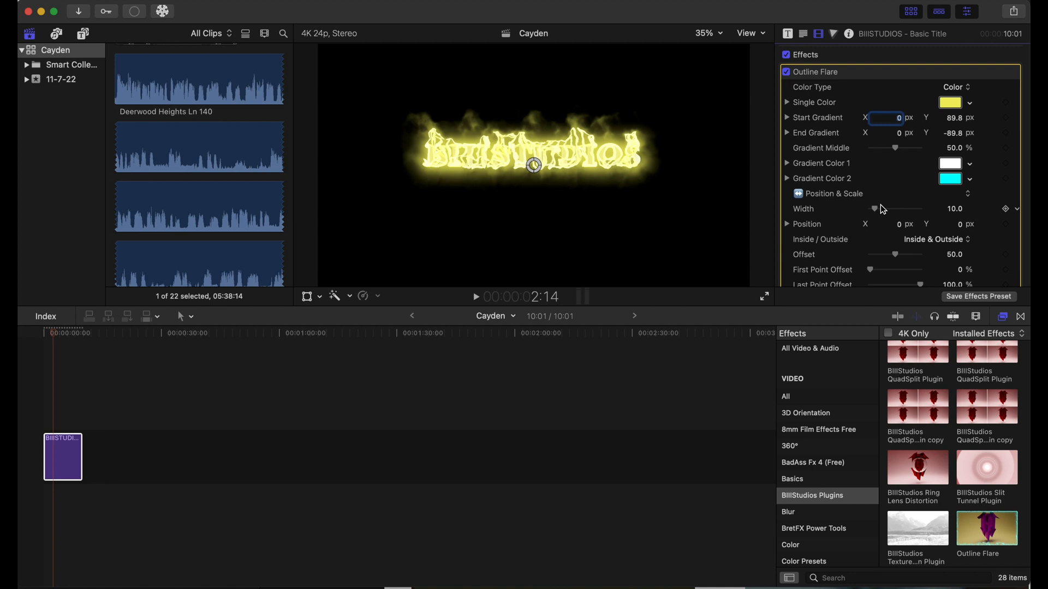
Lower the yellow flare's Inner Glow to 41 and cut its Width to 2
scroll(down, 3)
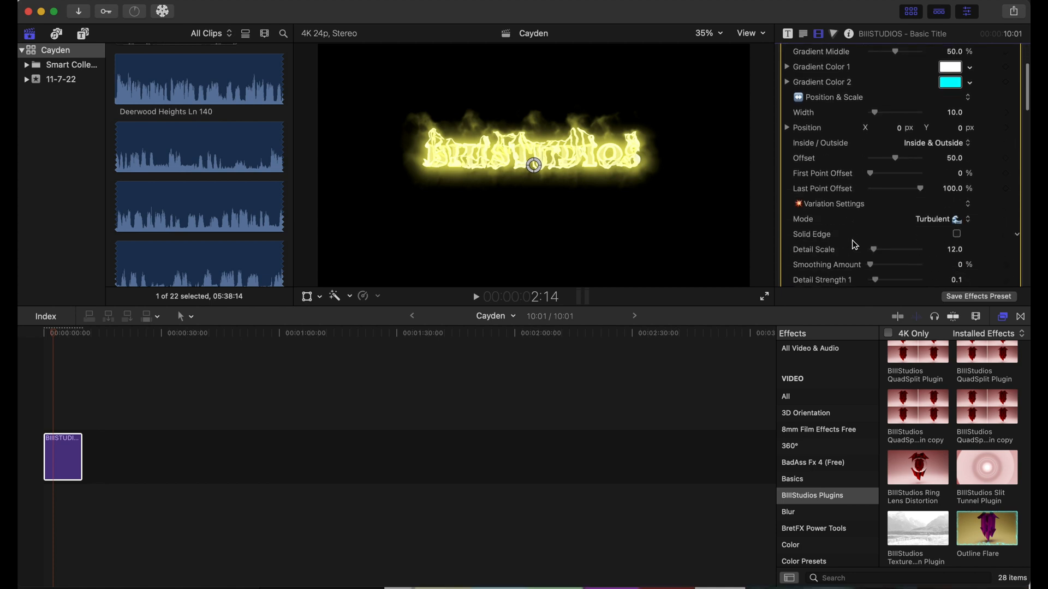
scroll(down, 3)
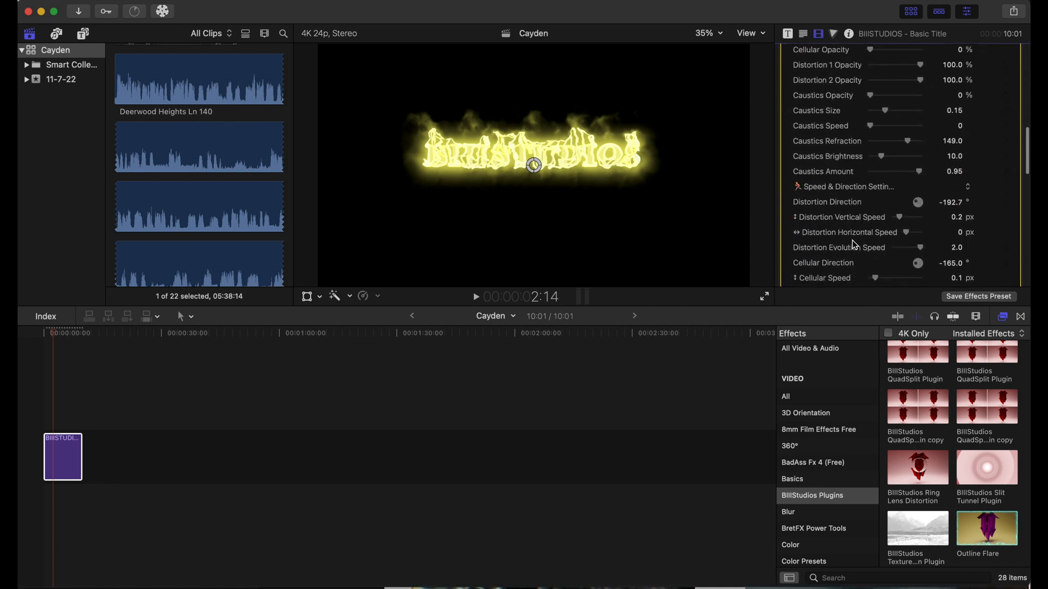
scroll(down, 3)
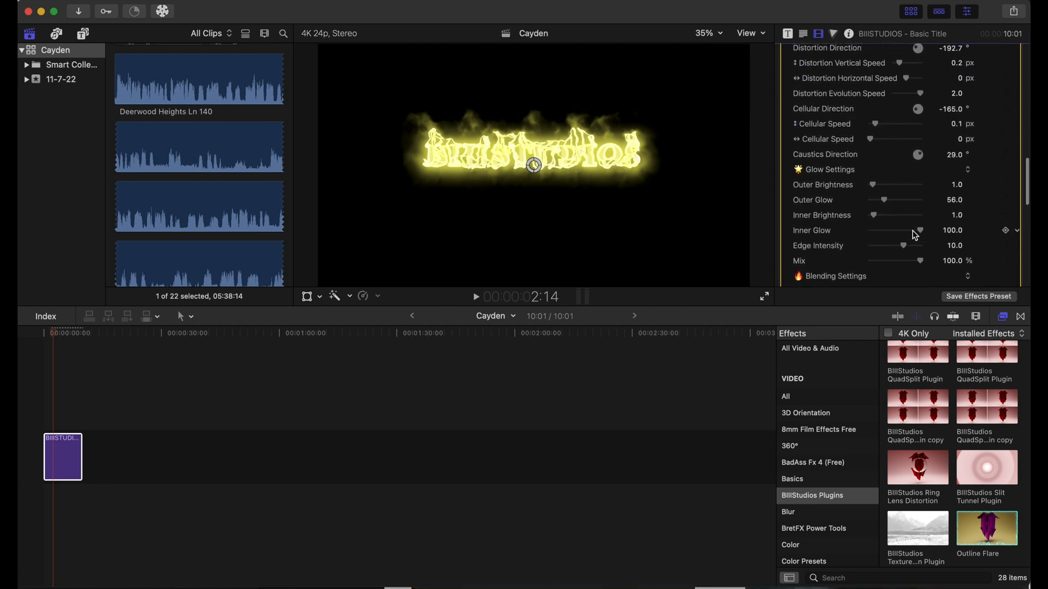
drag(925, 230, 908, 230)
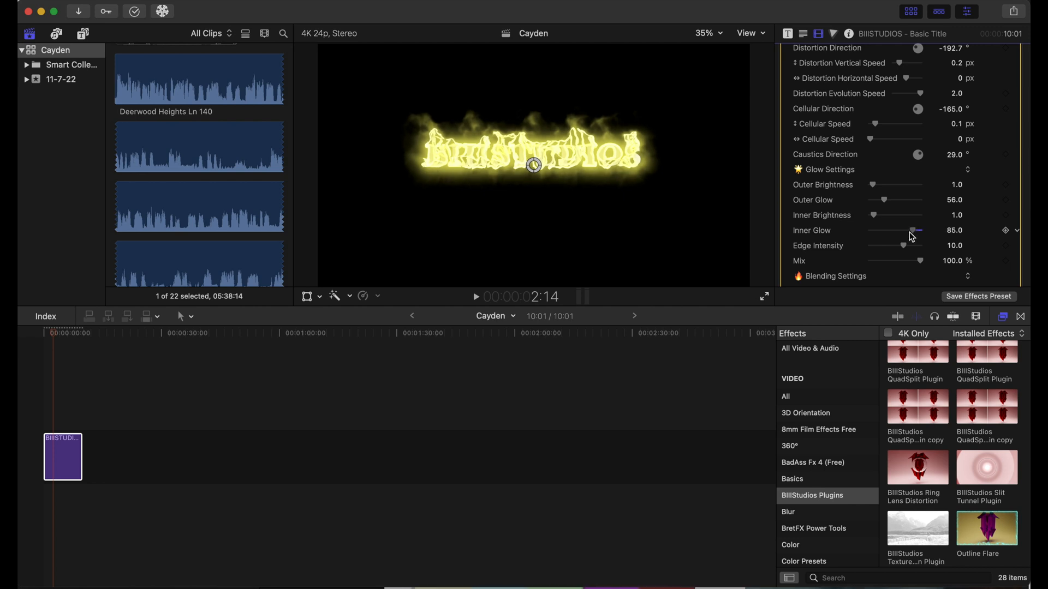
drag(920, 230, 898, 230)
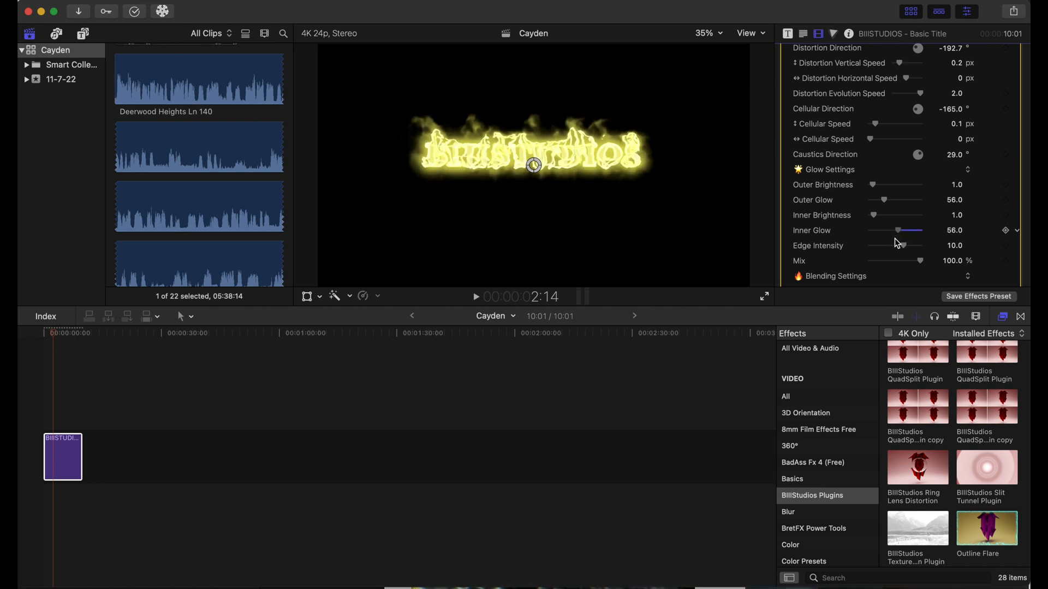
drag(914, 230, 904, 230)
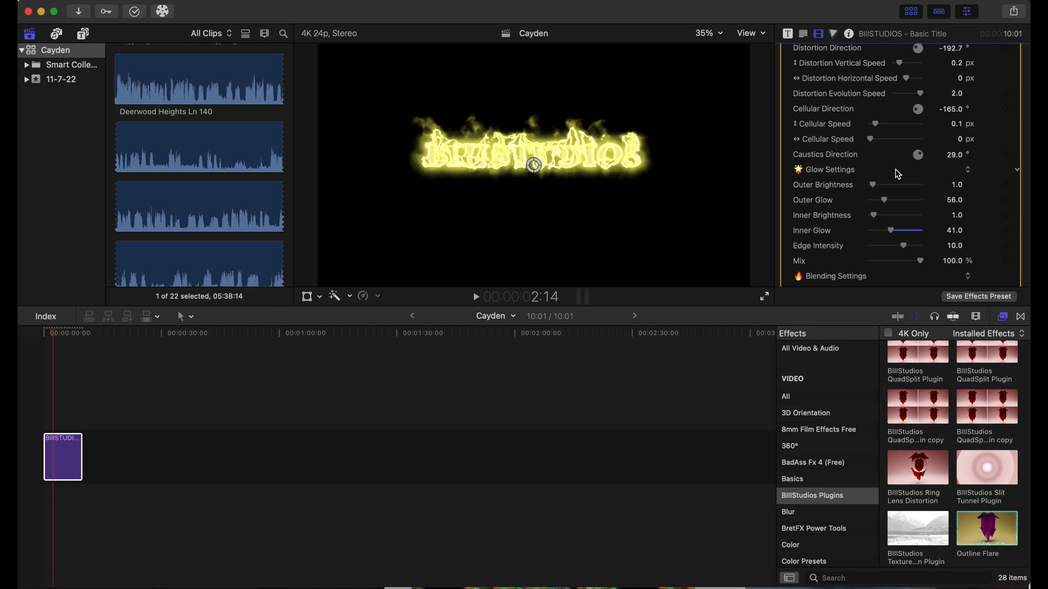
scroll(down, 3)
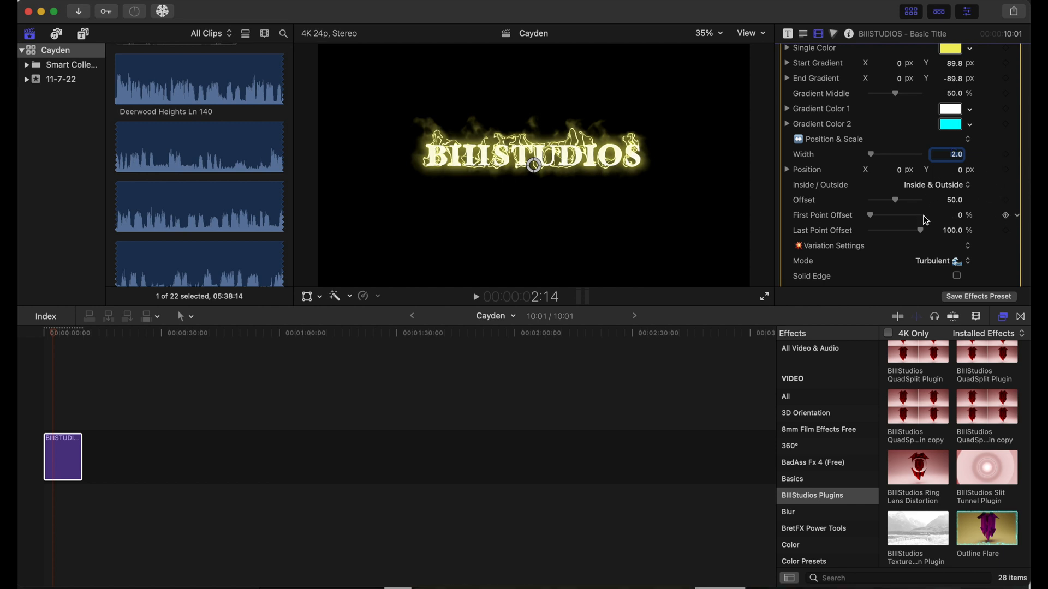
mouse_move(319, 403)
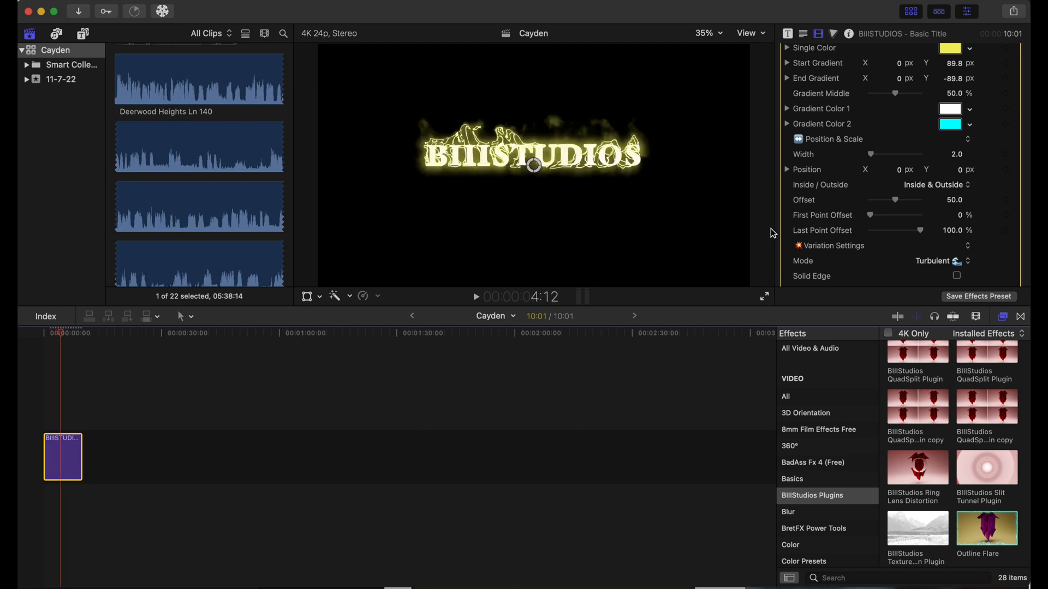
scroll(down, 3)
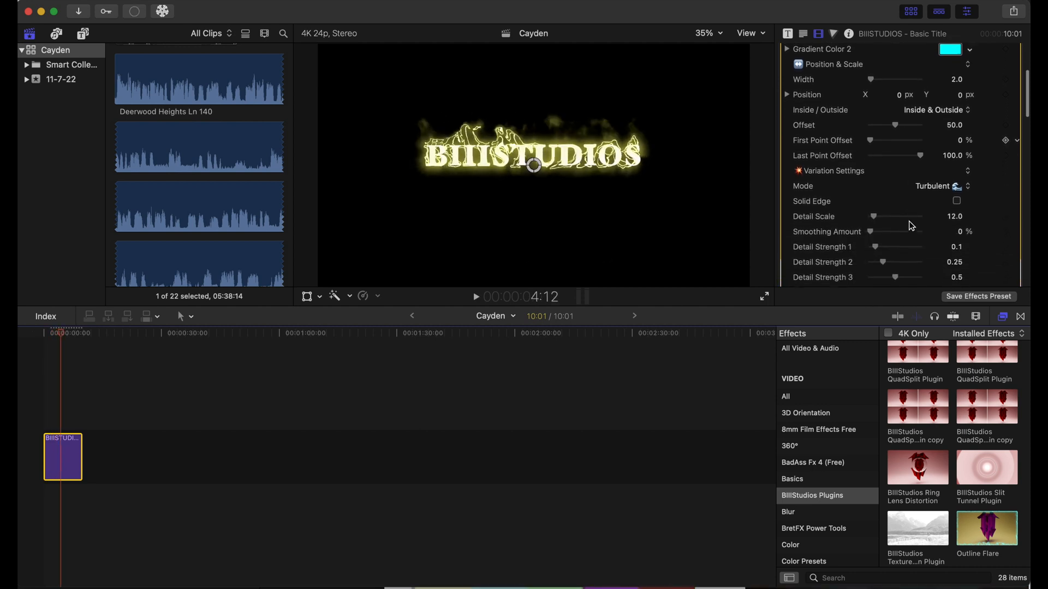
scroll(down, 3)
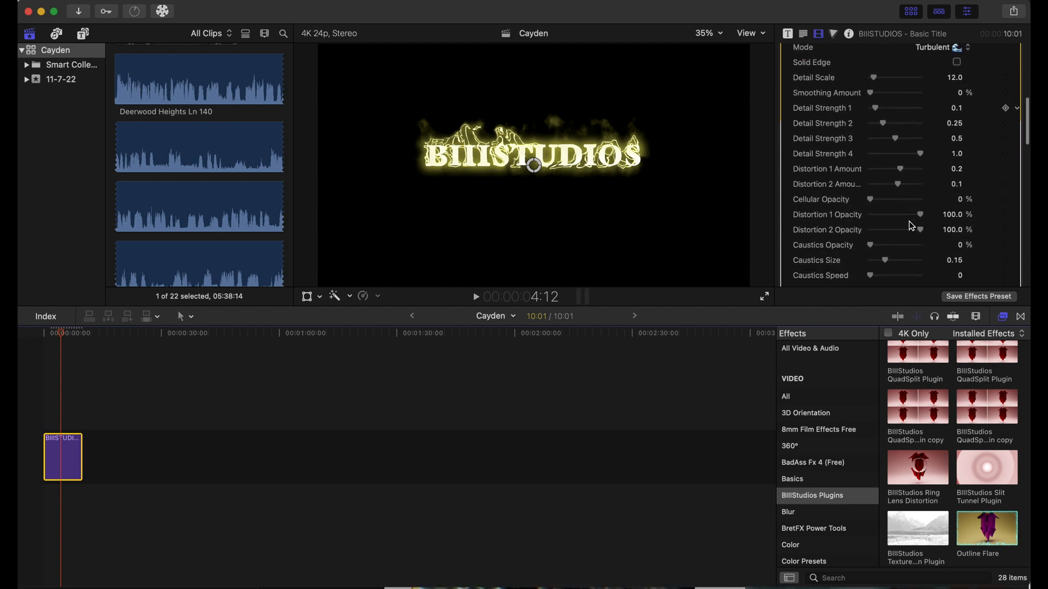
scroll(down, 3)
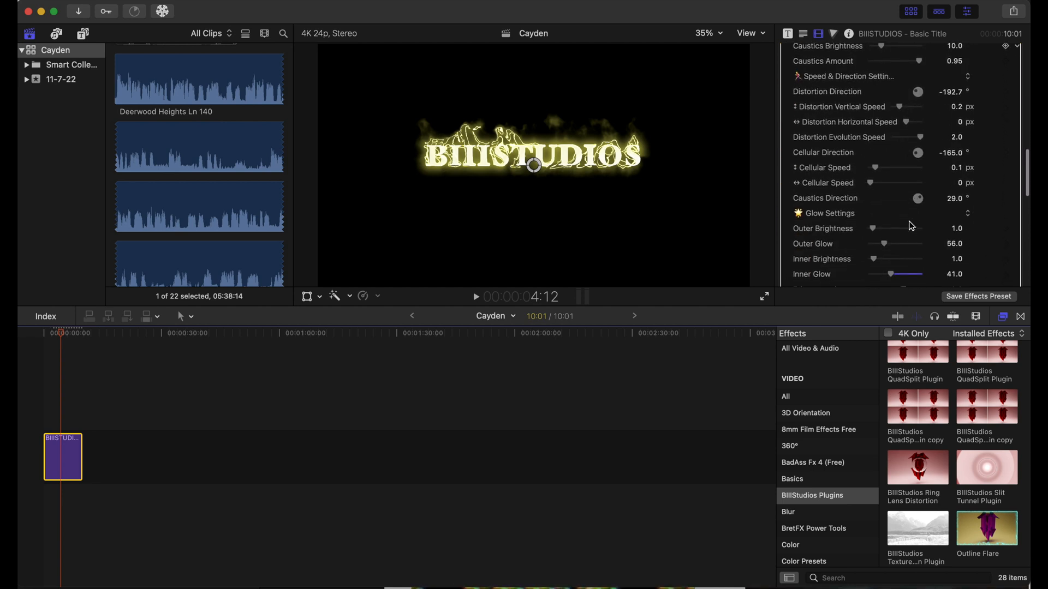
scroll(down, 3)
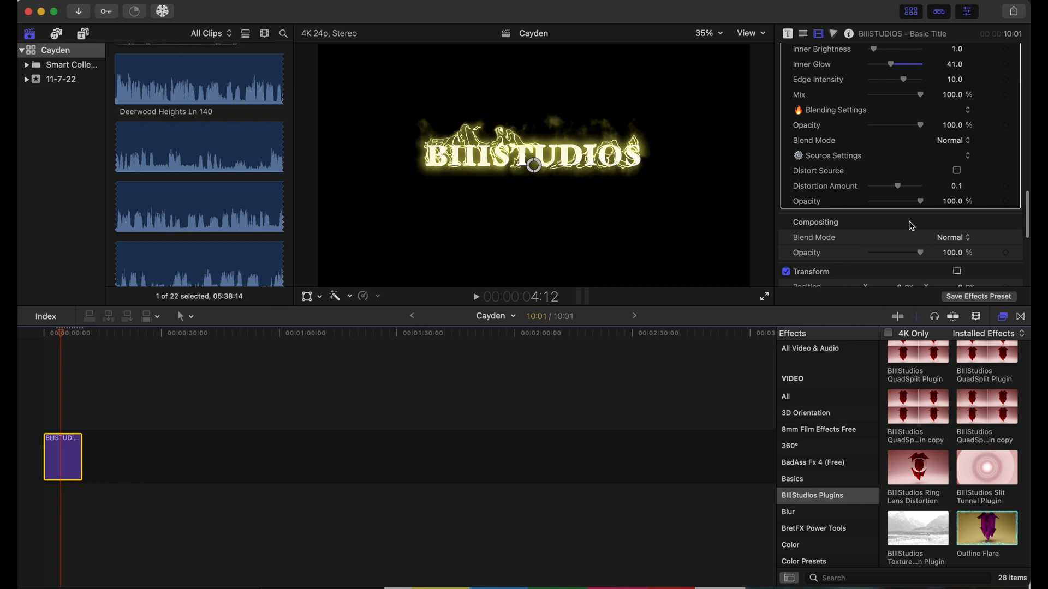
scroll(down, 3)
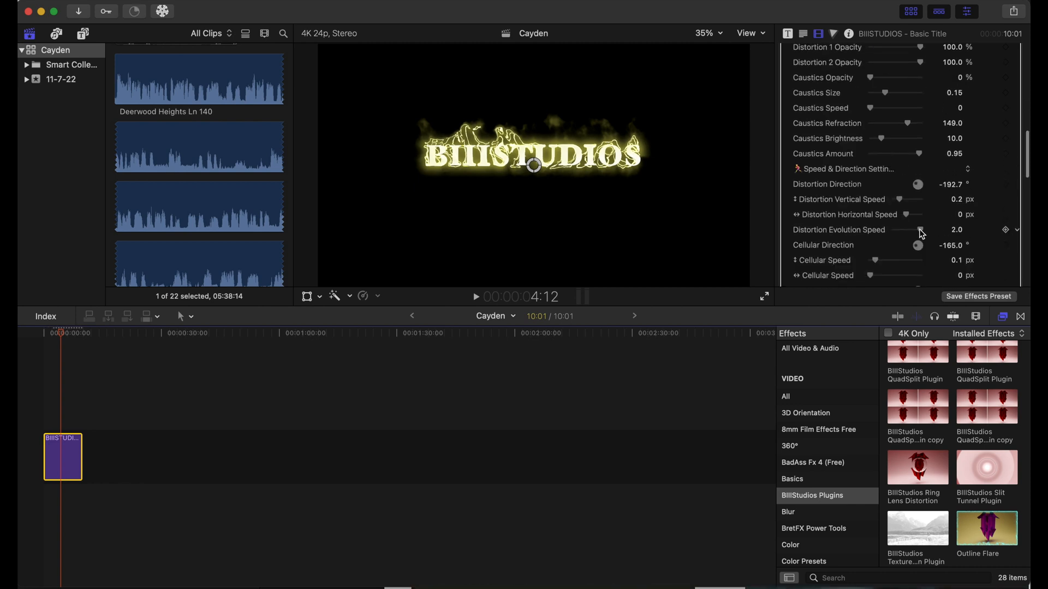
drag(925, 229, 919, 230)
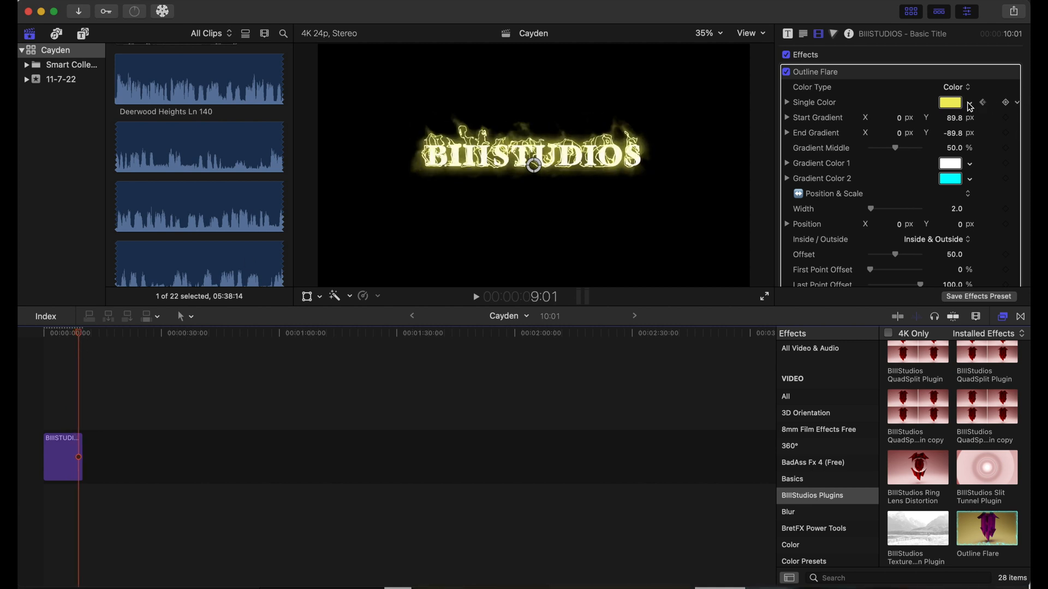
Open the colour choices for the BIIISTUDIOS flare to set its blue keyframe
click(950, 102)
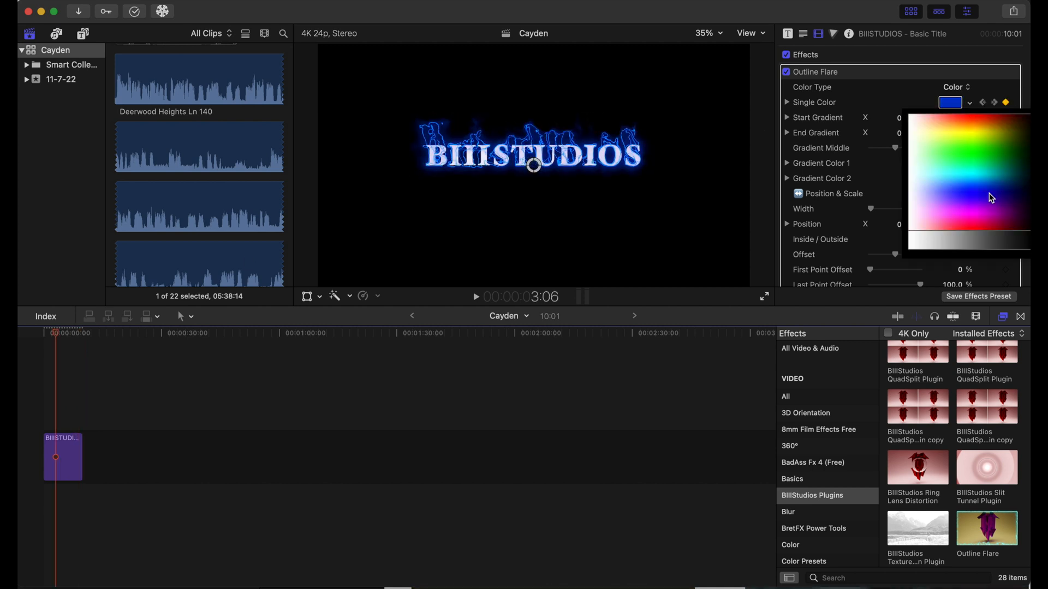